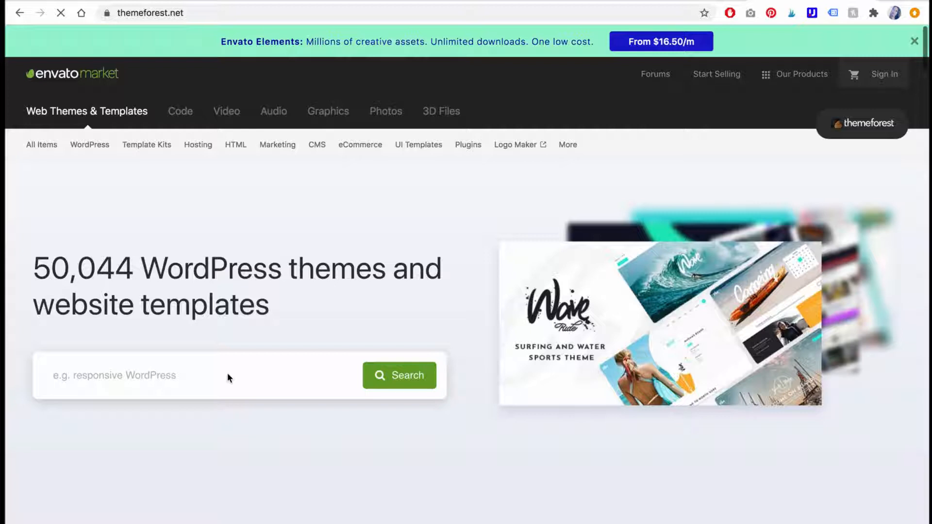
Step: Search ThemeForest for 'blog' and scroll through the theme results
type("blog")
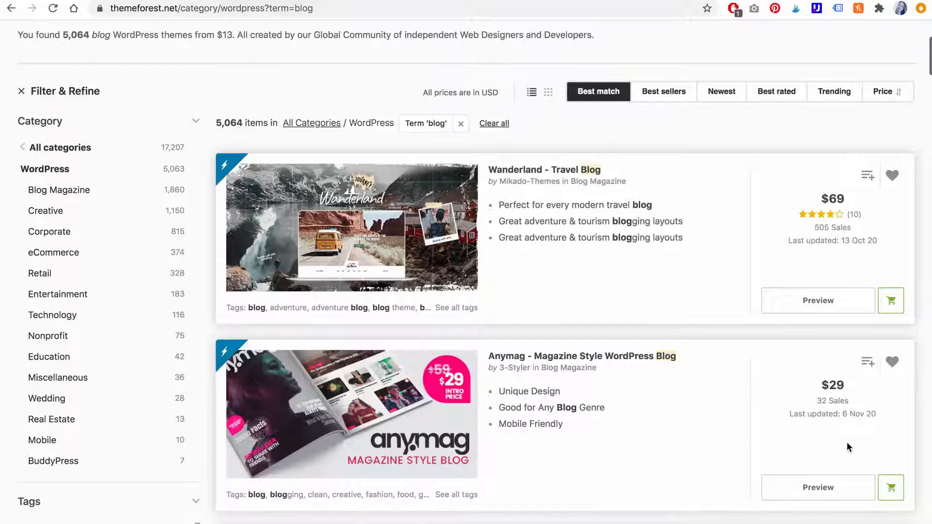
scroll("down", 3)
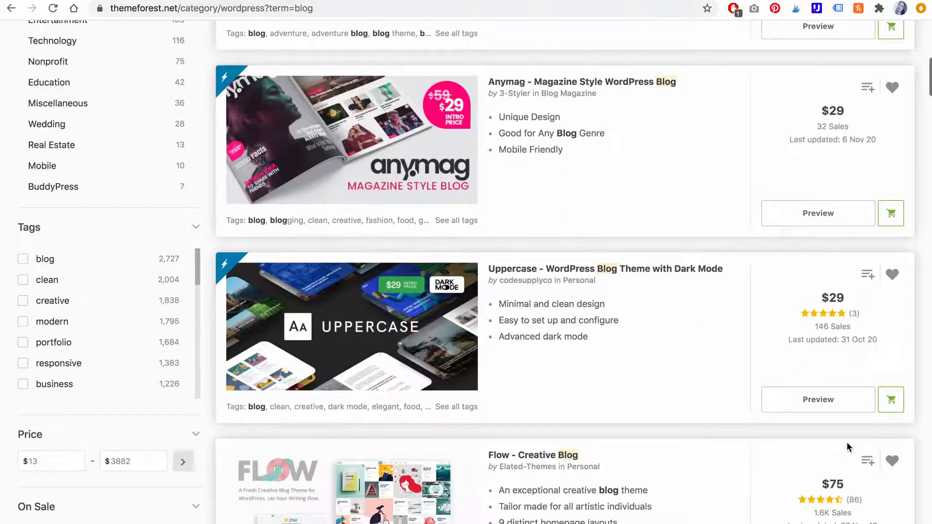
scroll("down", 3)
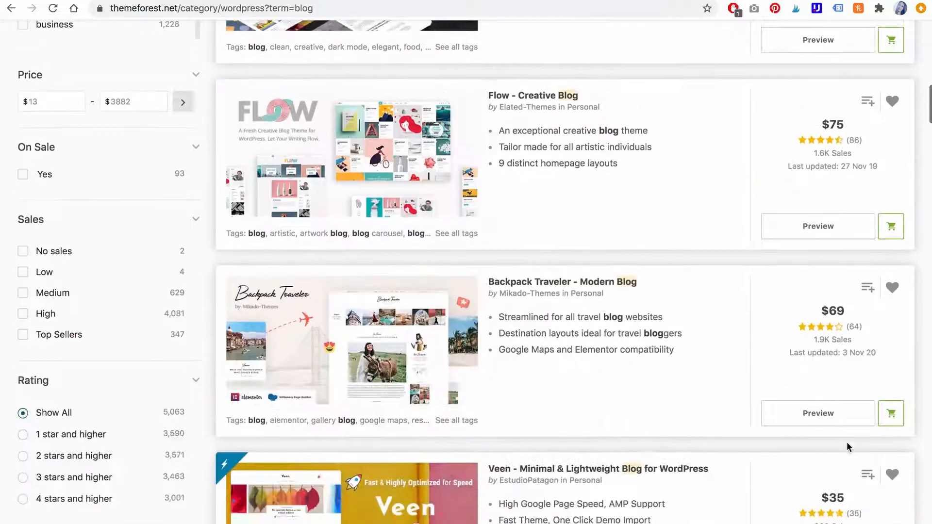
scroll("down", 3)
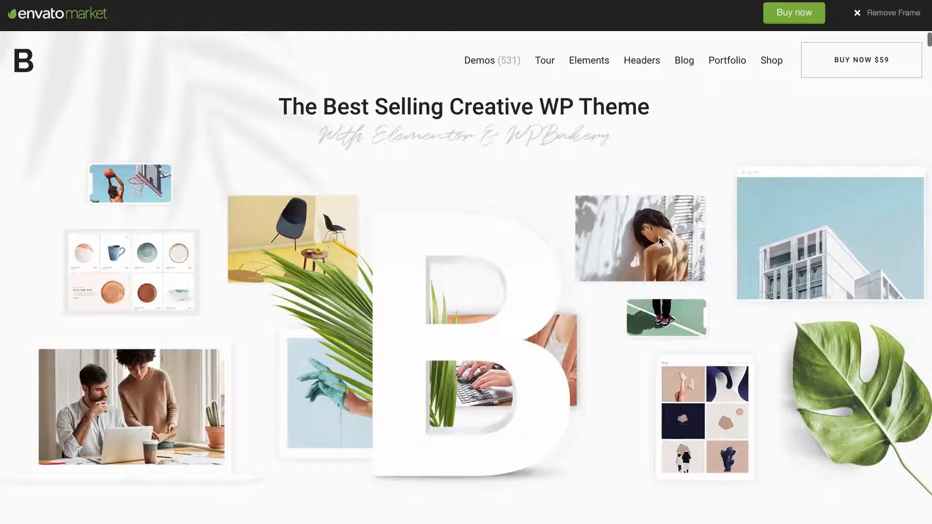
scroll("down", 3)
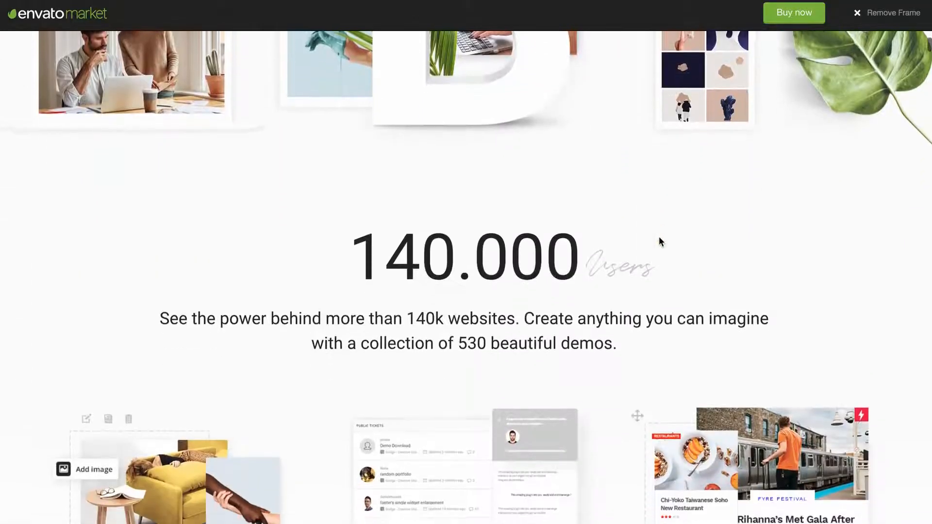
Step: Scroll through the Bridge theme's live preview demo collection
scroll("down", 3)
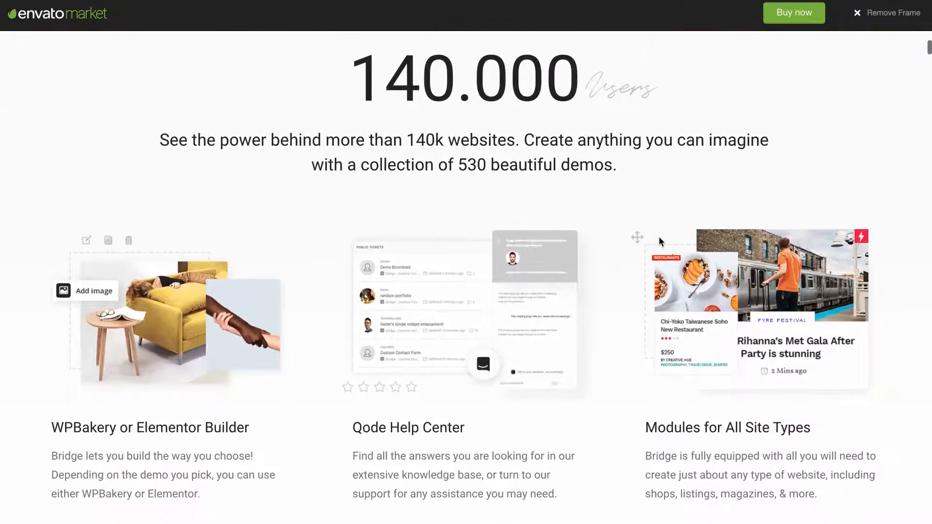
scroll("down", 3)
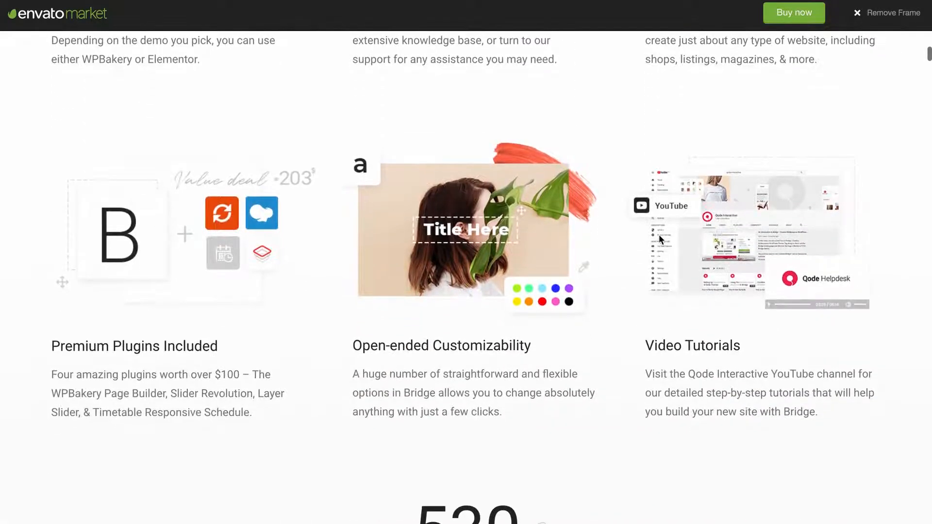
scroll("down", 3)
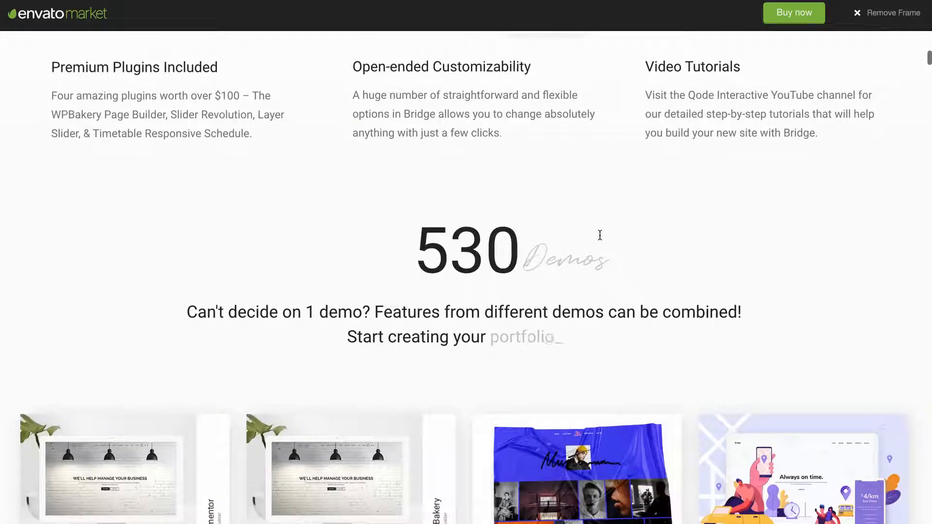
scroll("down", 3)
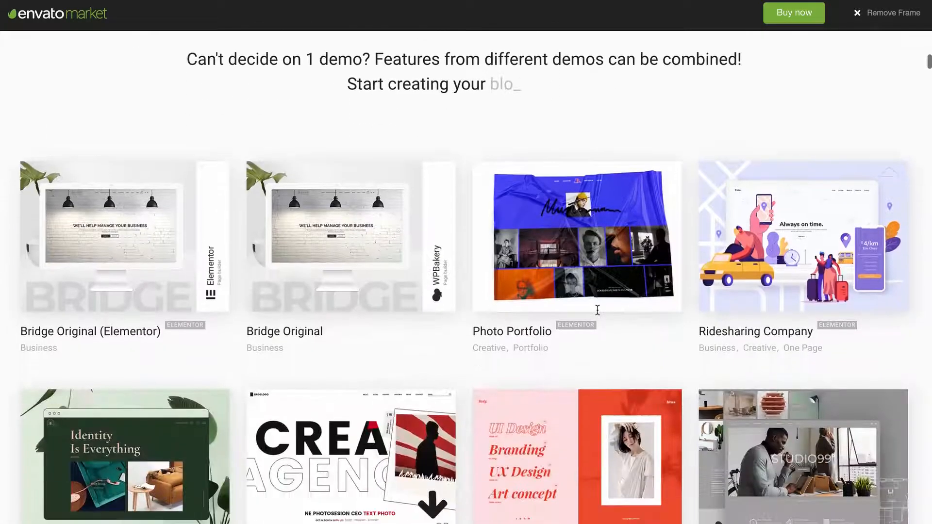
scroll("down", 3)
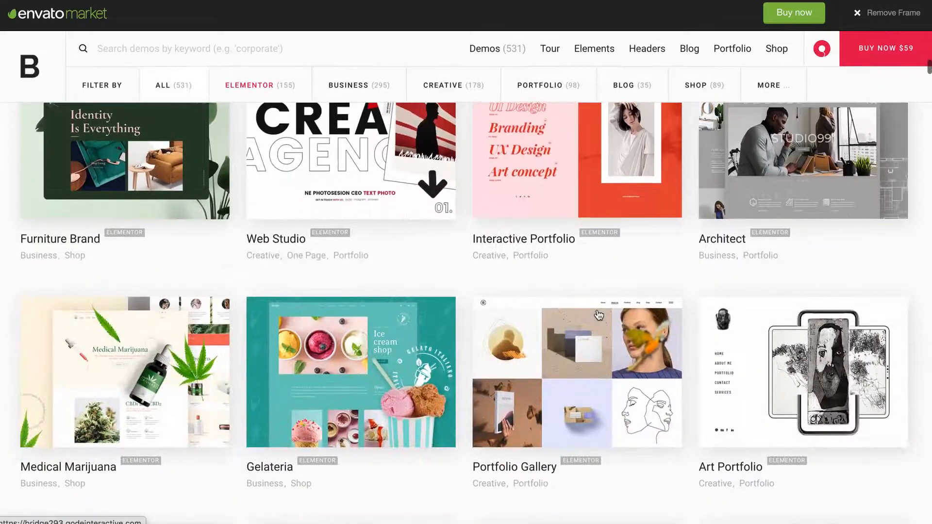
scroll("down", 3)
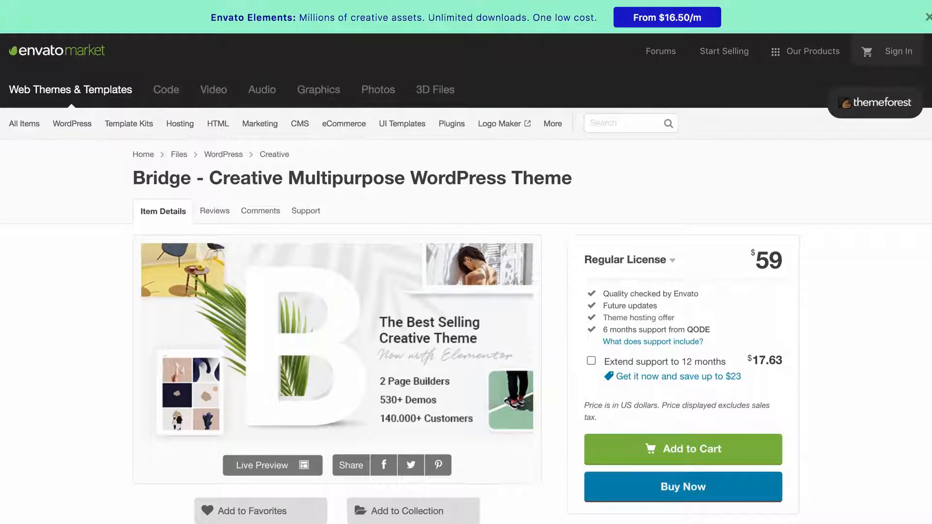
Step: Buy the Bridge theme, creating an account at checkout and paying with PayPal
left_click(682, 486)
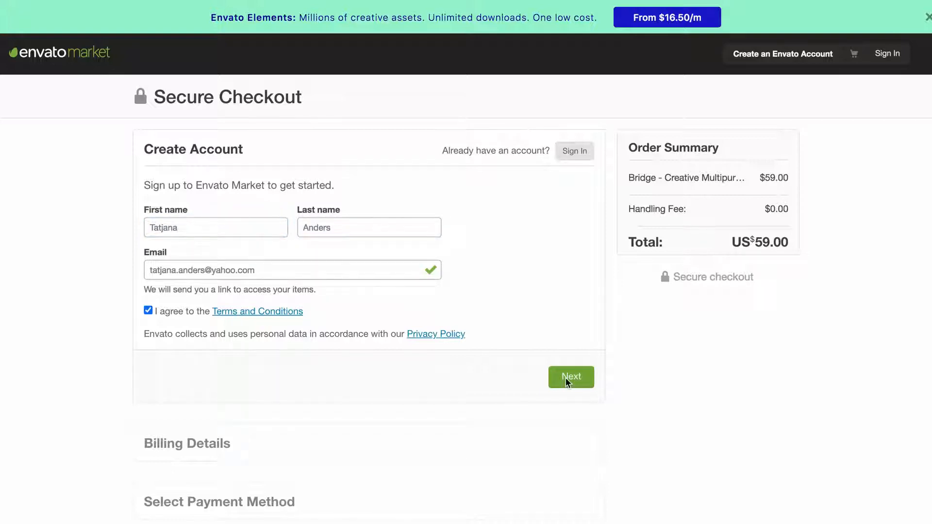
left_click(570, 377)
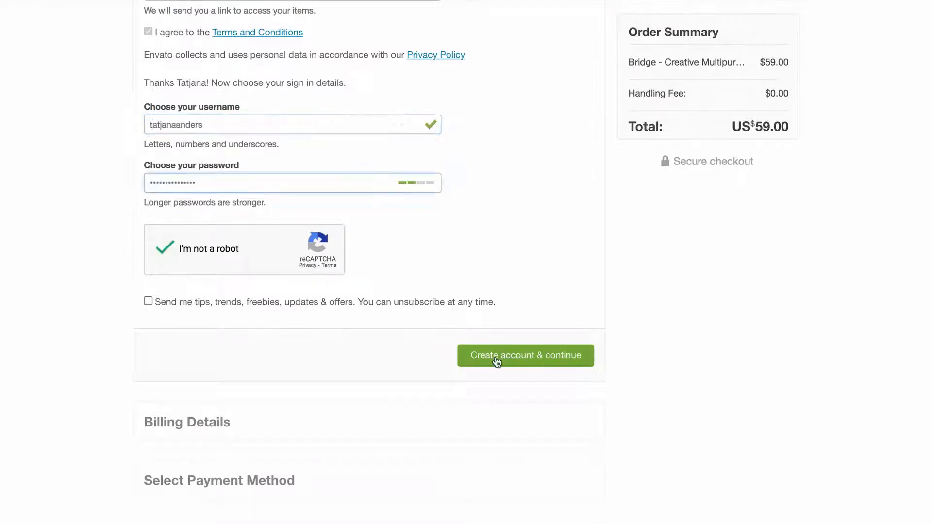
left_click(525, 355)
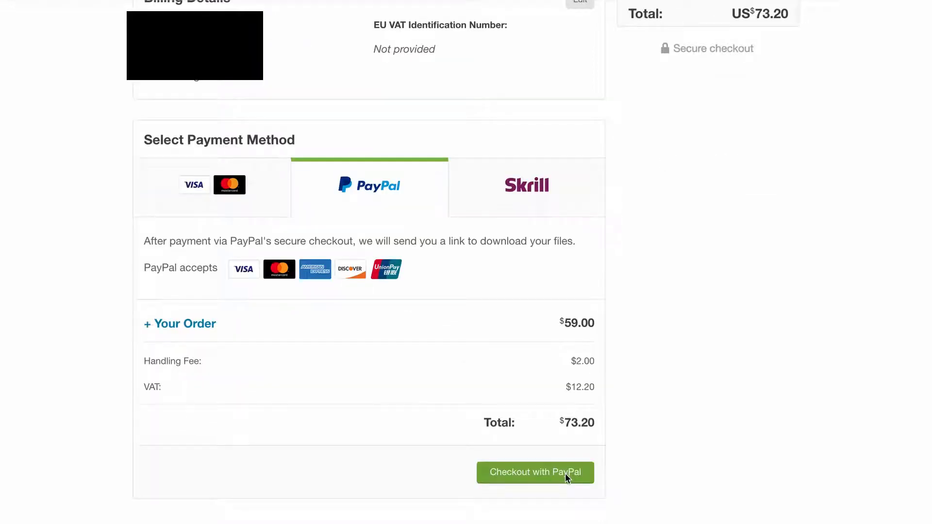
left_click(535, 472)
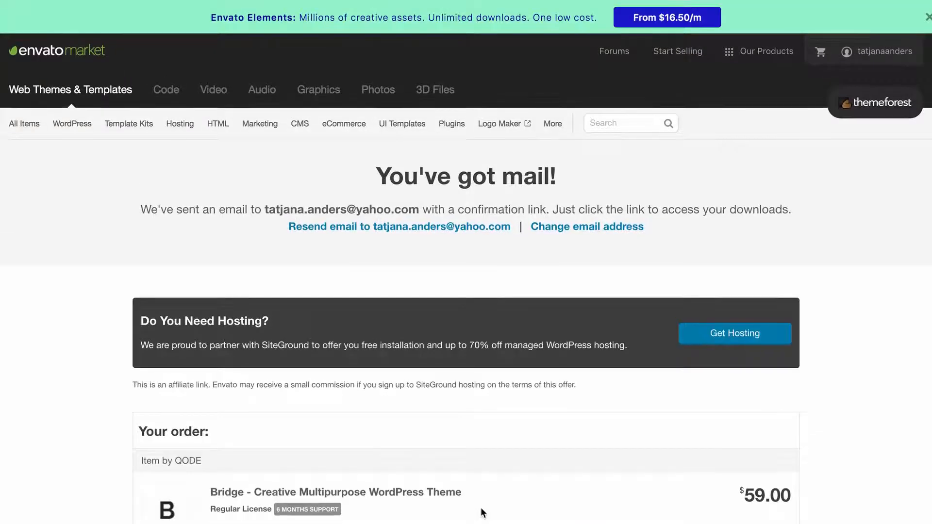
Step: Download Bridge's installable WordPress theme file from the account's Downloads page
left_click(881, 55)
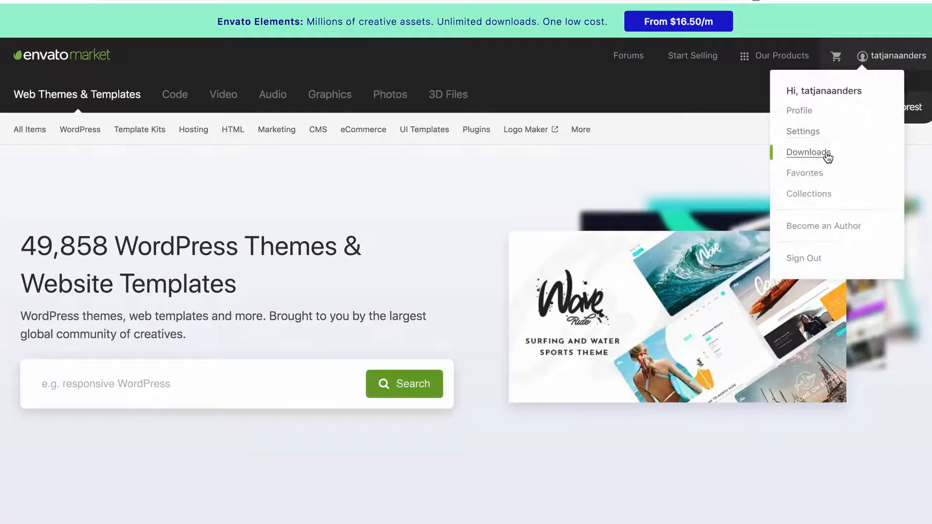
left_click(808, 151)
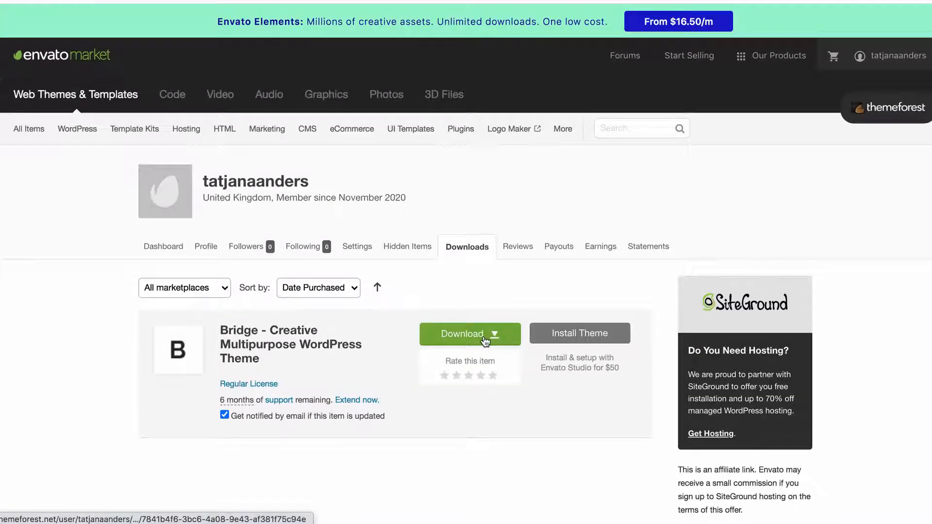
left_click(468, 334)
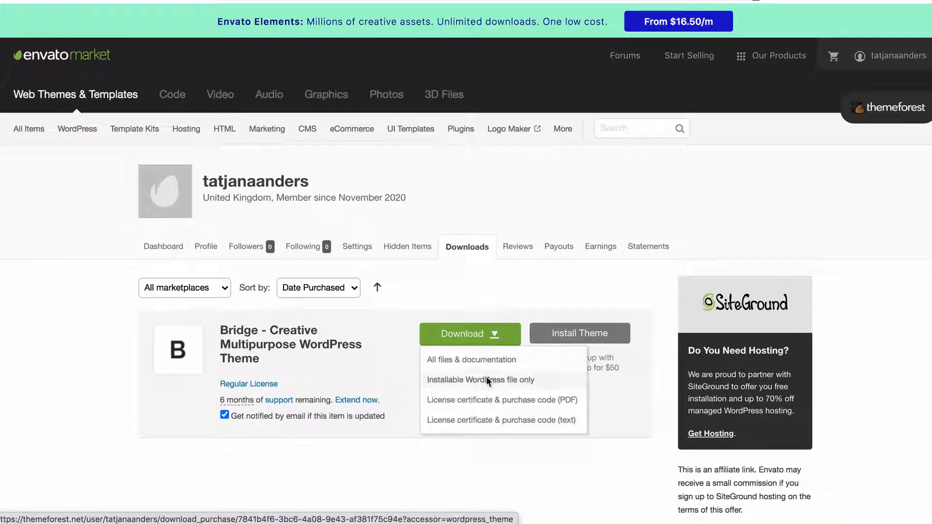
left_click(479, 379)
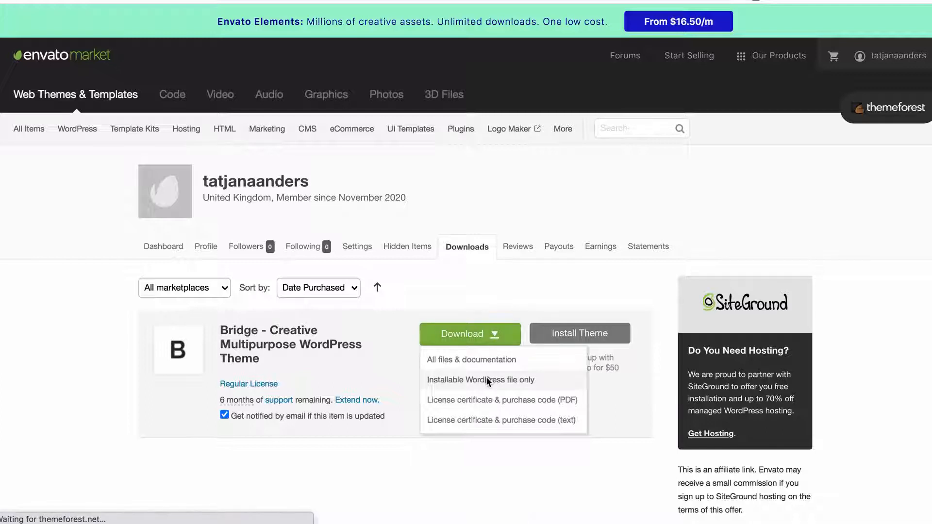
left_click(480, 379)
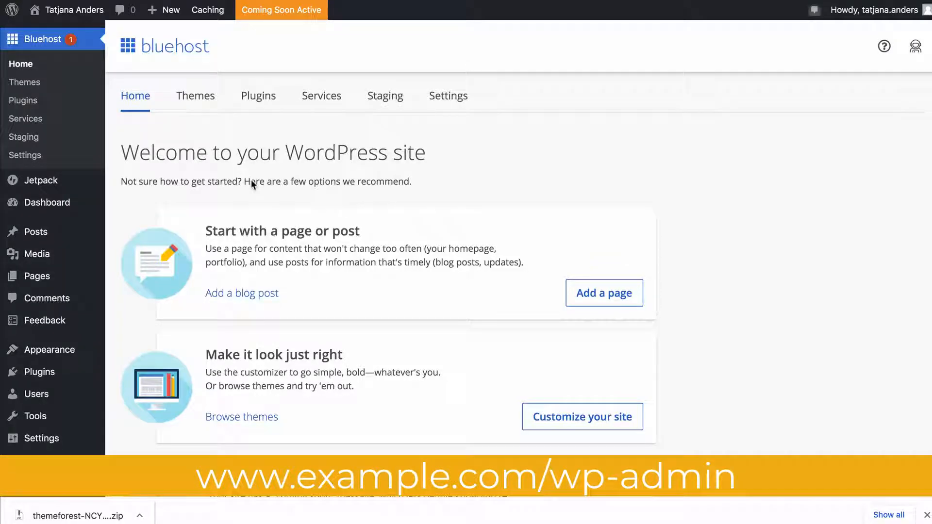
mouse_move(18, 98)
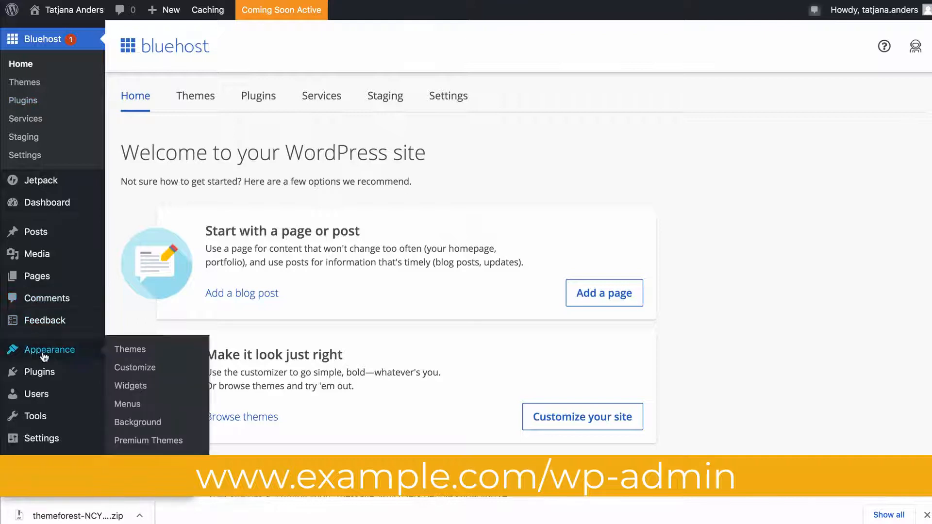
mouse_move(130, 349)
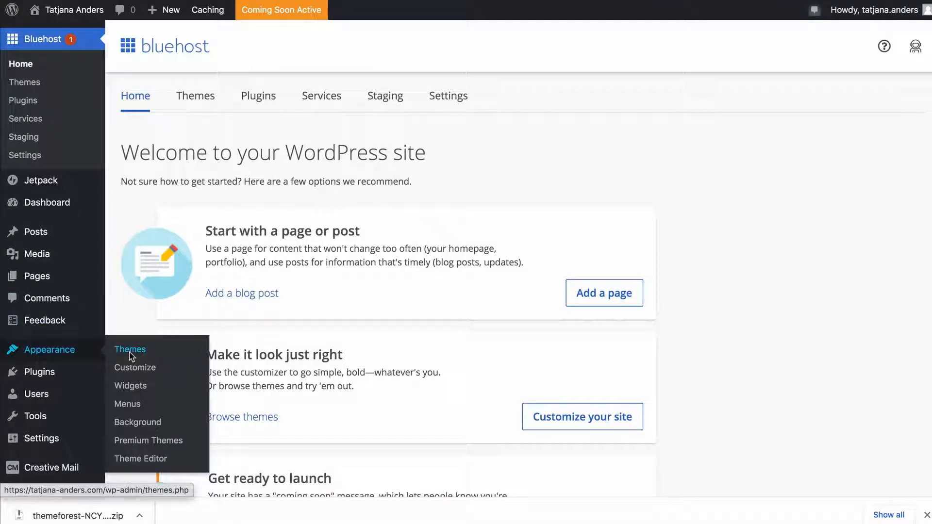
mouse_move(130, 355)
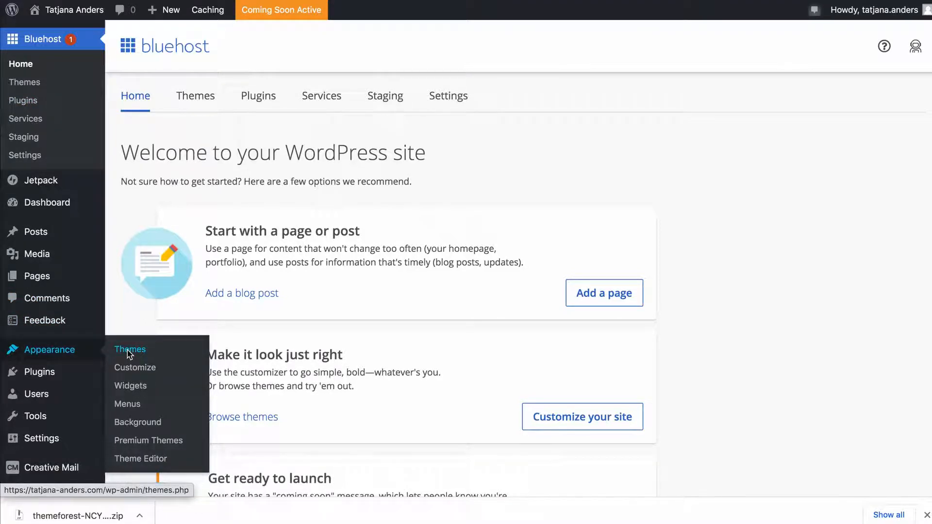
Step: Upload and install the Bridge theme zip through Appearance > Themes > Add New
left_click(130, 349)
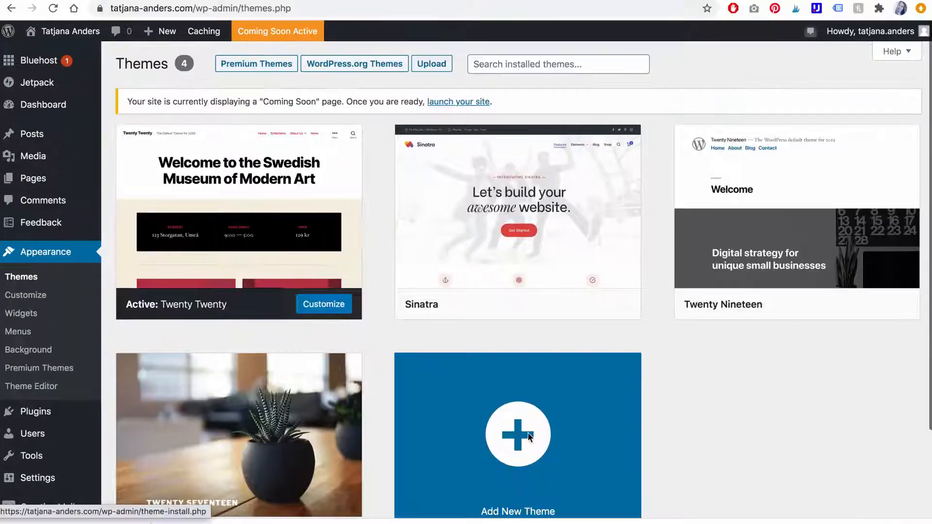
left_click(516, 432)
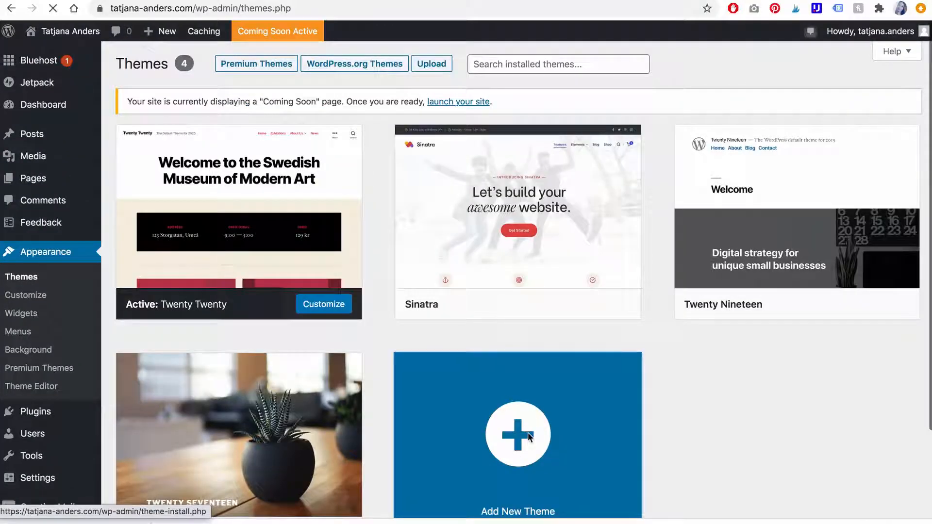
left_click(432, 64)
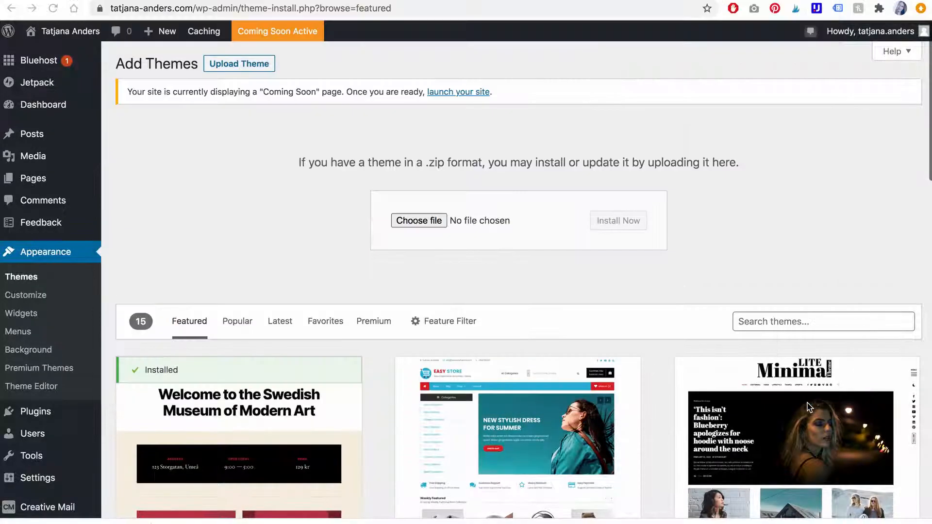
left_click(617, 221)
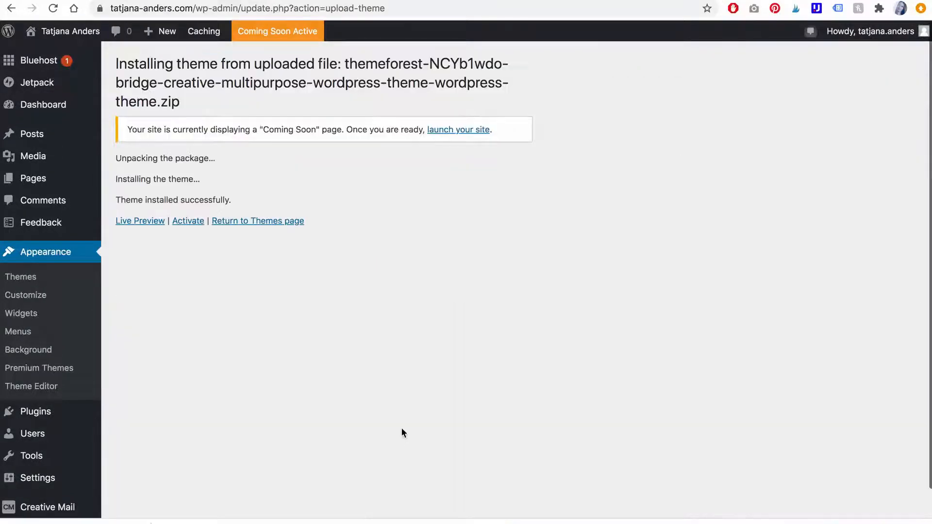
mouse_move(140, 159)
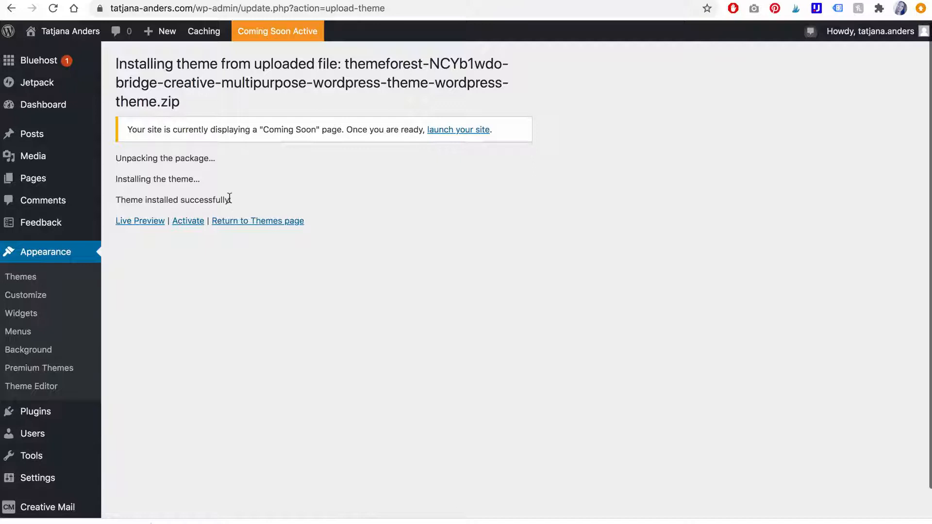
left_click(188, 220)
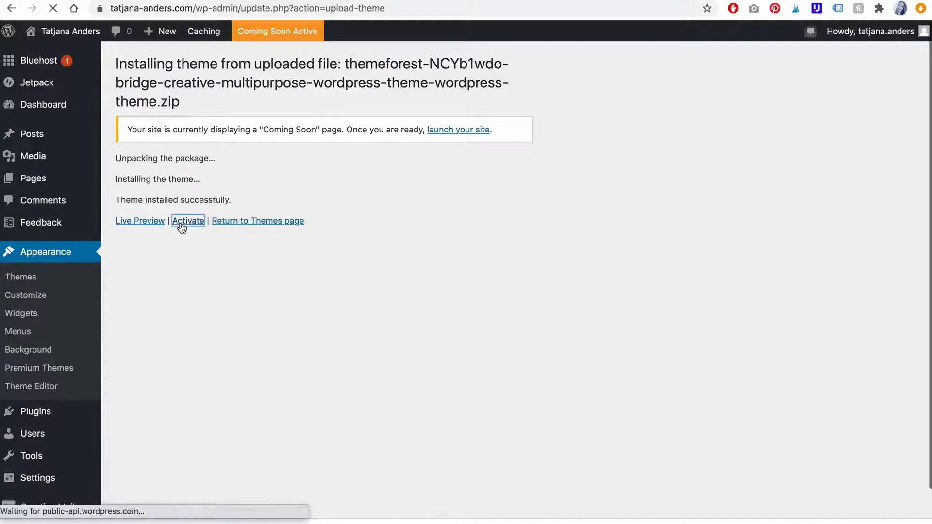
Step: Activate Bridge and open its Install Required Plugins list
left_click(188, 221)
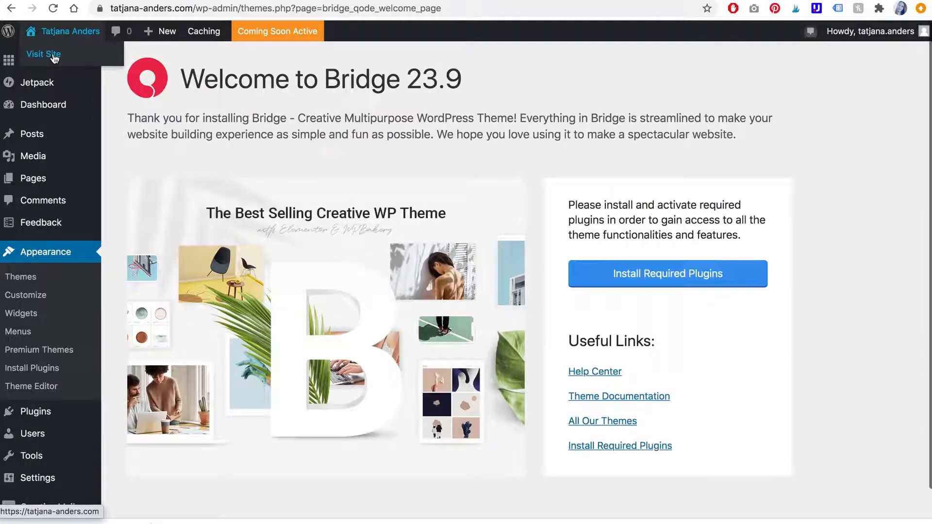
left_click(43, 54)
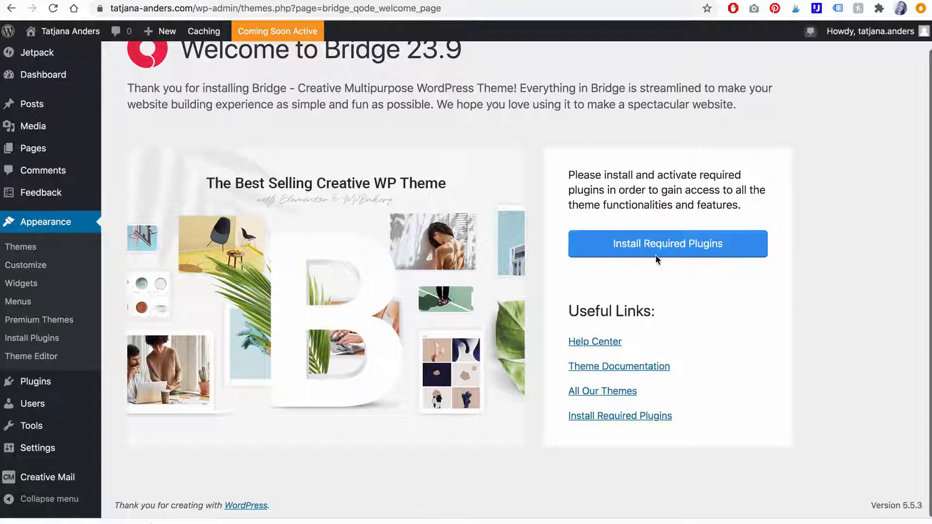
mouse_move(667, 244)
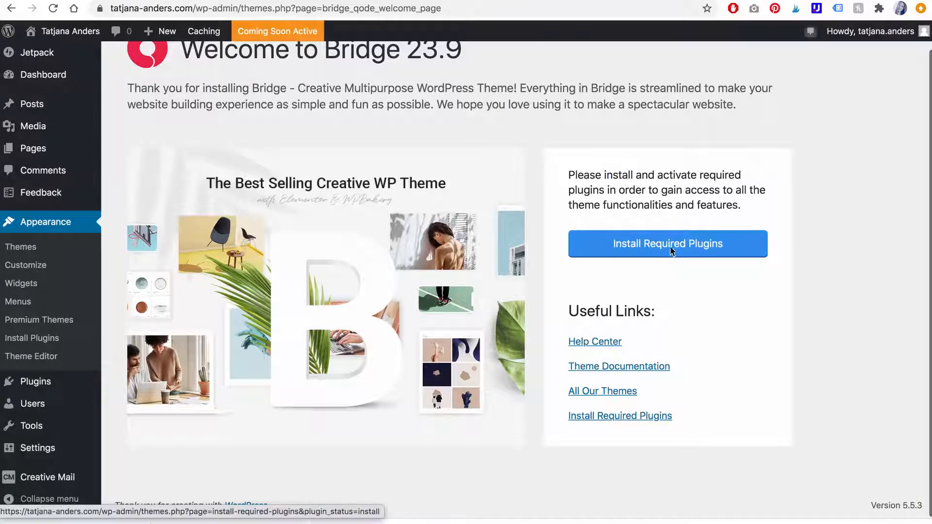
left_click(667, 243)
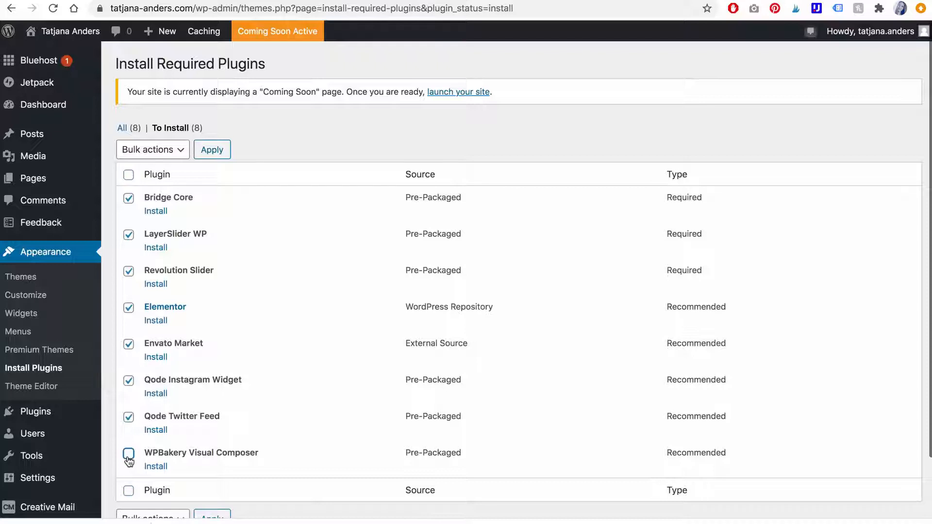
Step: Bulk-install Bridge's required plugins, excluding Envato Market and WPBakery Visual Composer
left_click(128, 343)
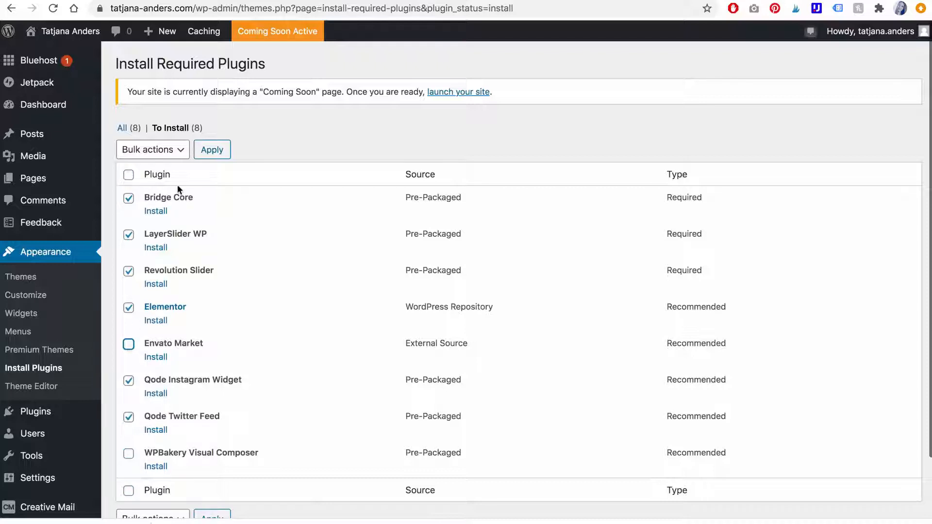
left_click(152, 149)
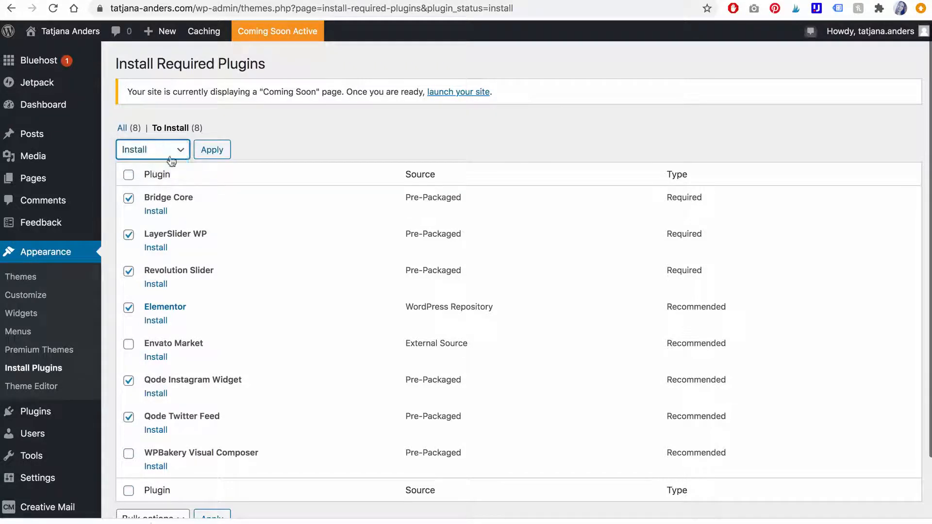
left_click(211, 149)
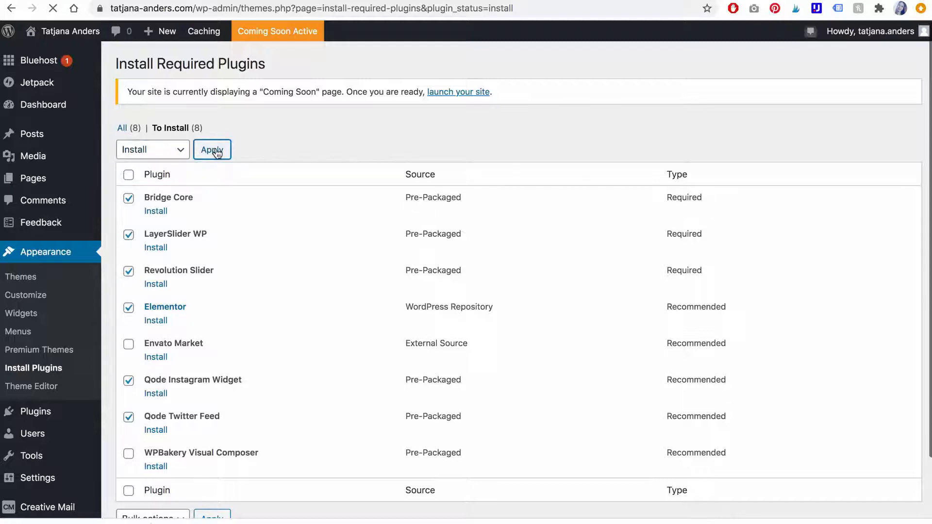
left_click(212, 149)
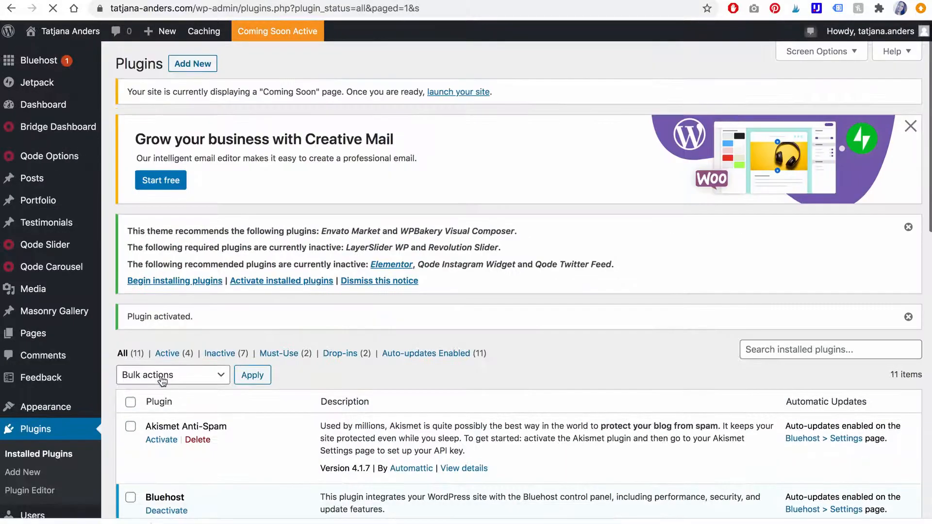
Step: Bulk-activate LayerSlider WP, Qode Instagram Widget, Qode Twitter Feed and Slider Revolution
scroll("down", 3)
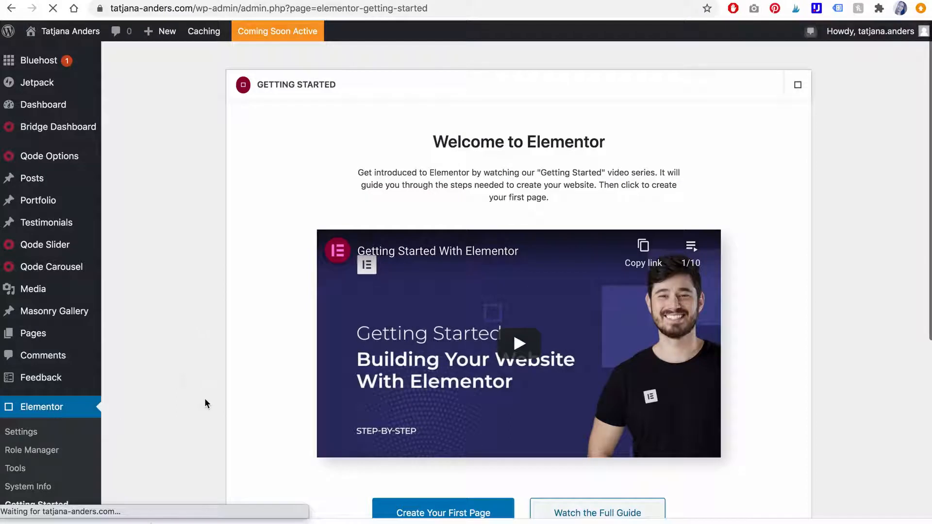
scroll("down", 3)
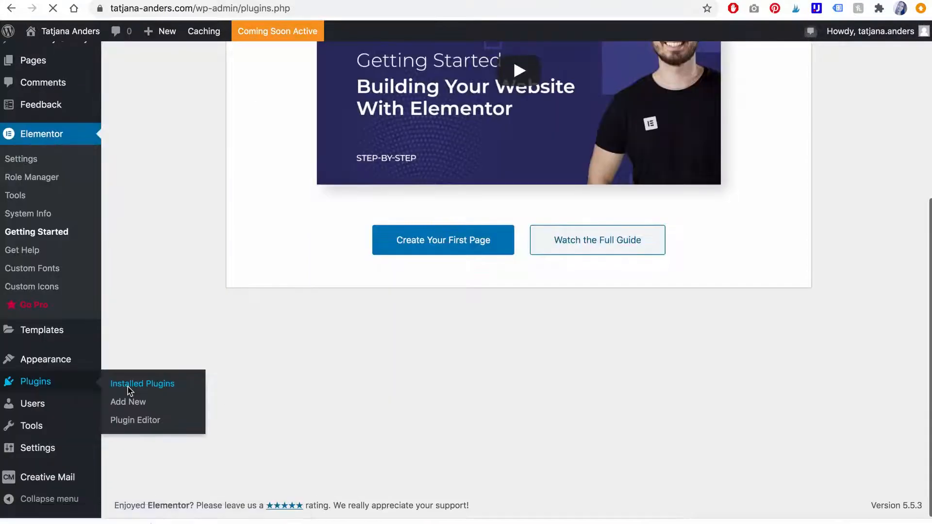
left_click(143, 384)
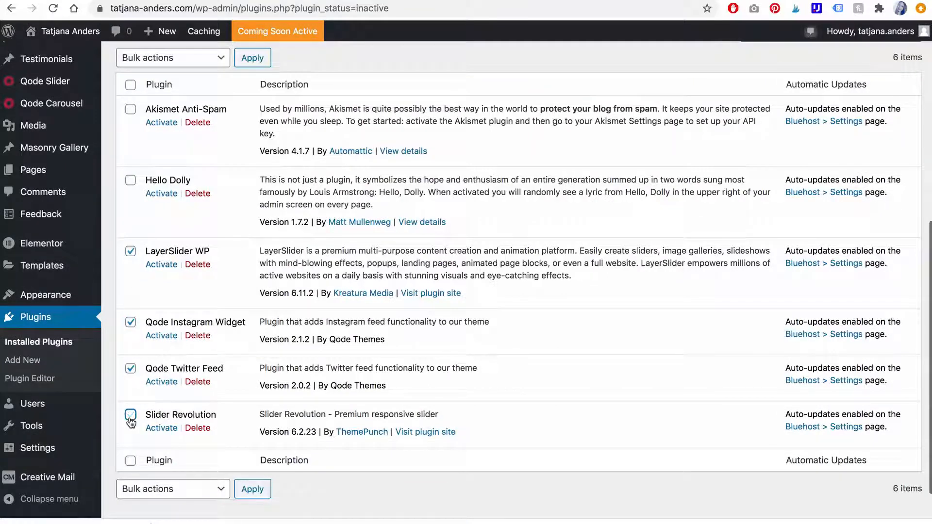
left_click(173, 58)
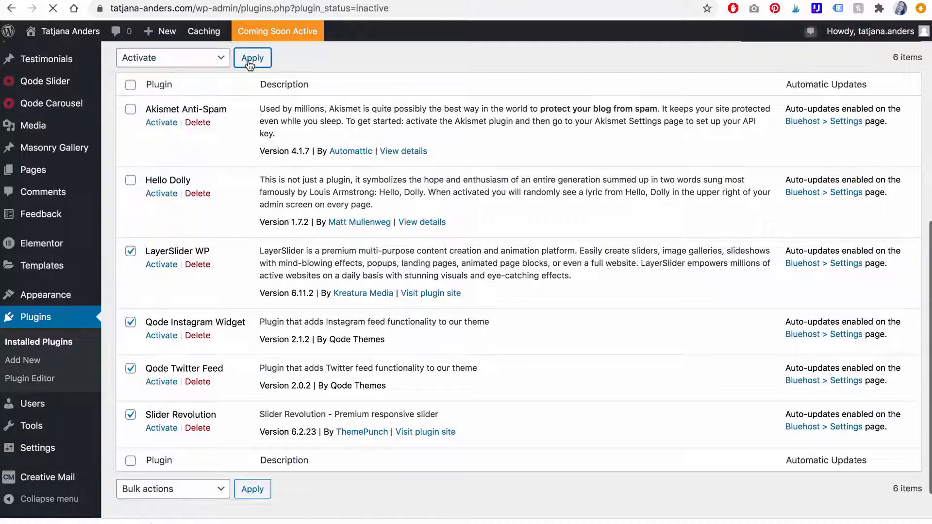
left_click(252, 58)
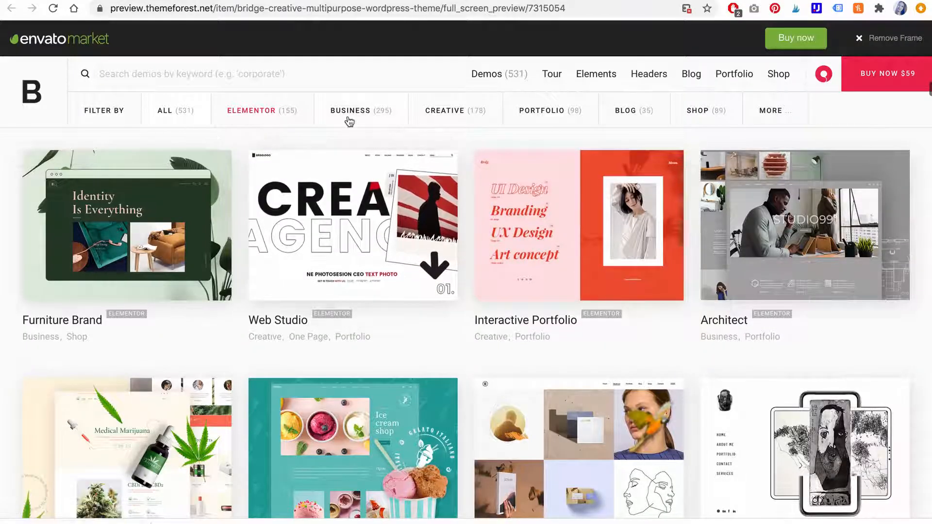
Step: Filter the Bridge demo gallery to Business demos and scroll through them
left_click(360, 111)
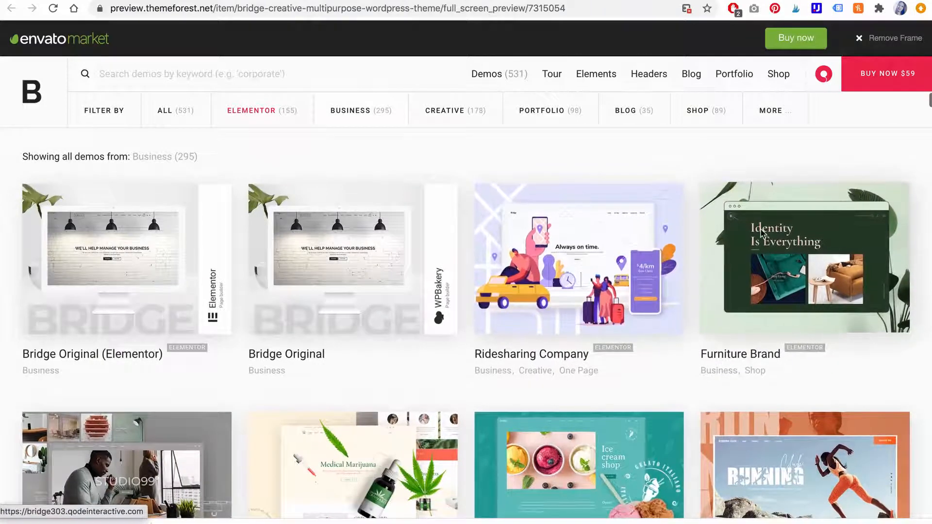
scroll("down", 3)
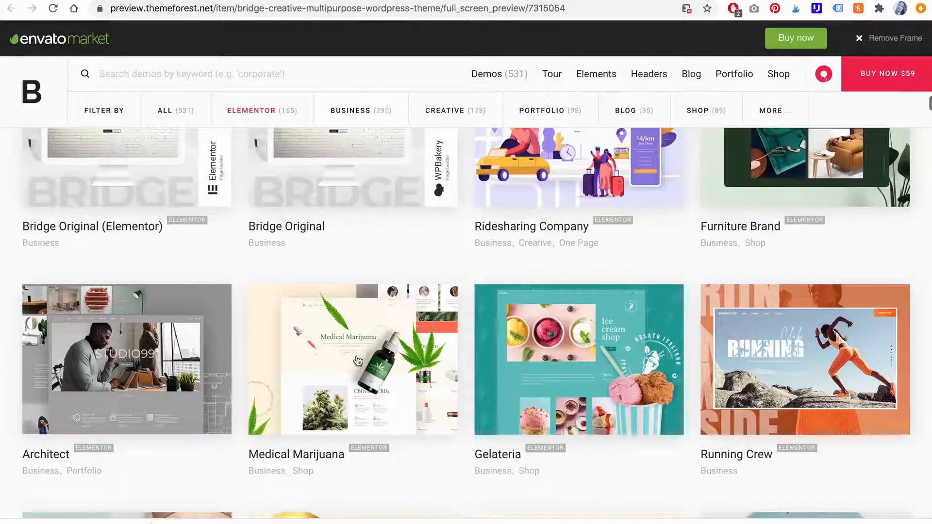
scroll("down", 3)
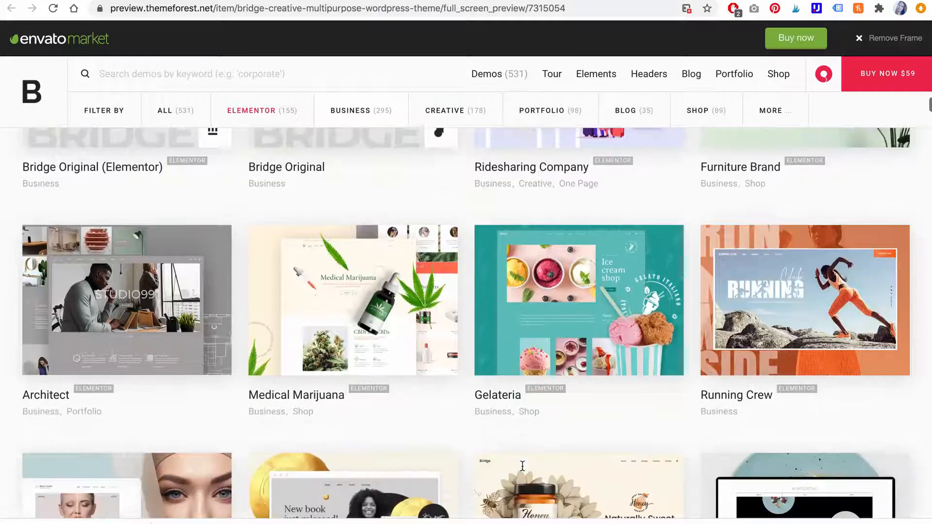
scroll("down", 3)
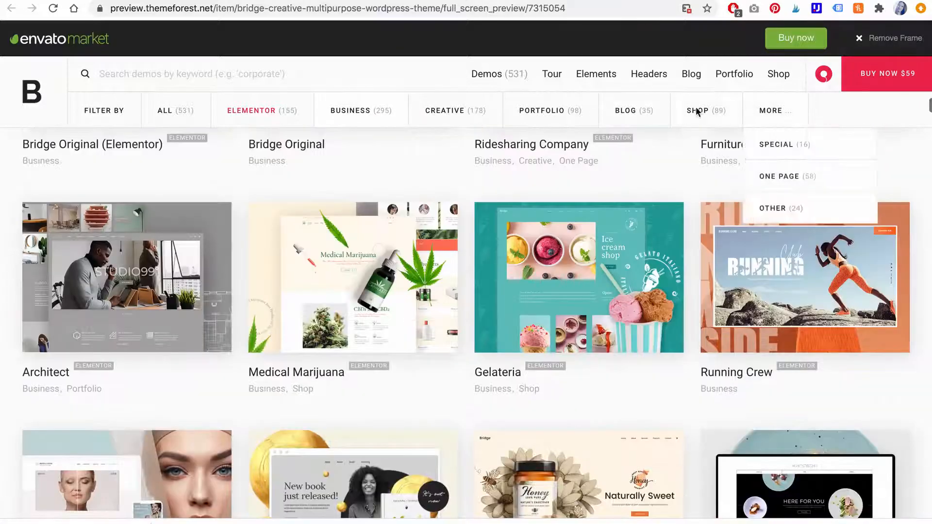
Step: Browse the Shop demos and open the Creative Magazine demo in a new tab
left_click(698, 111)
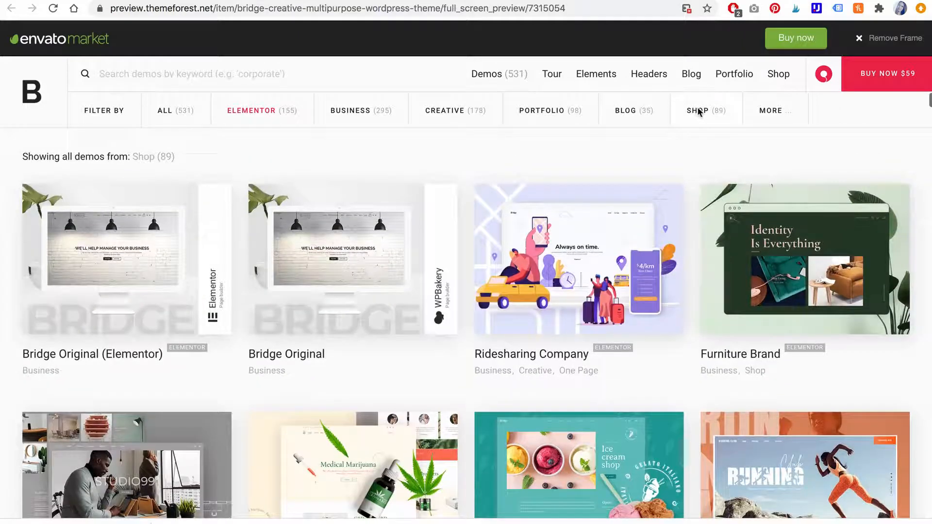
scroll("down", 3)
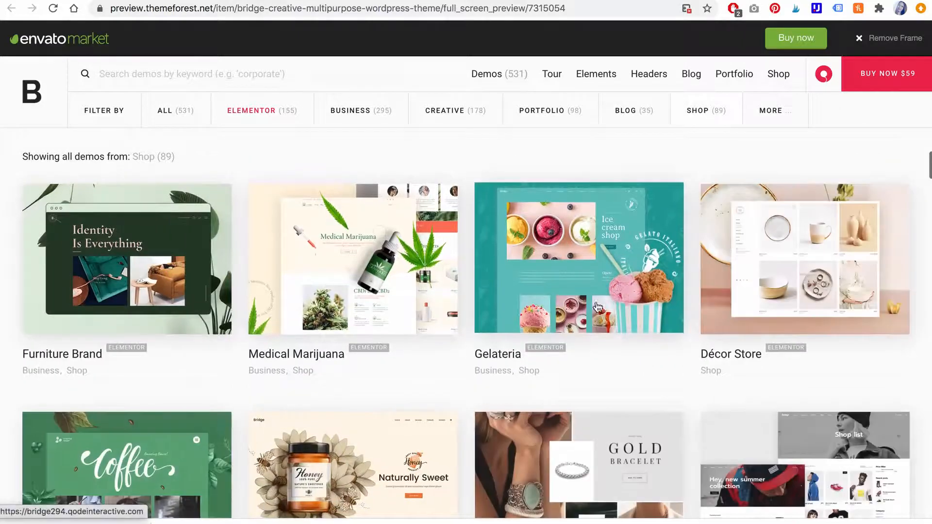
scroll("down", 3)
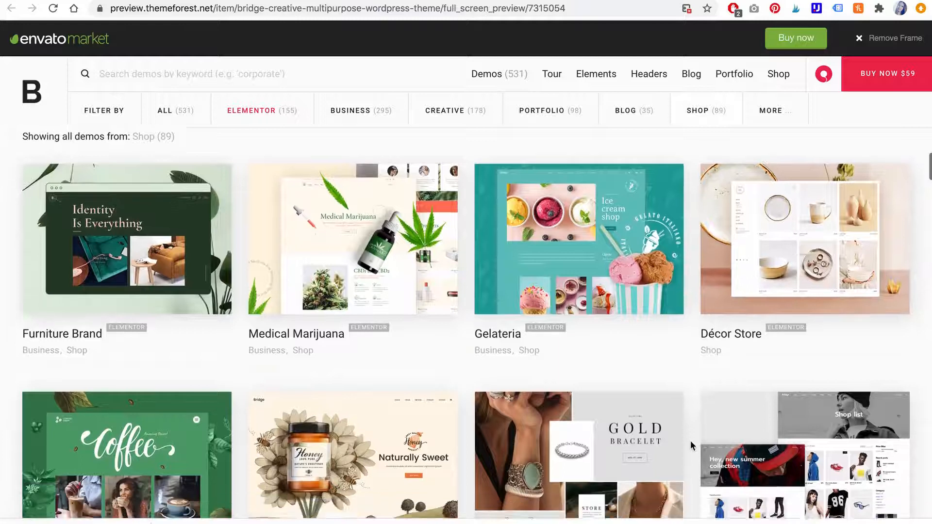
scroll("down", 3)
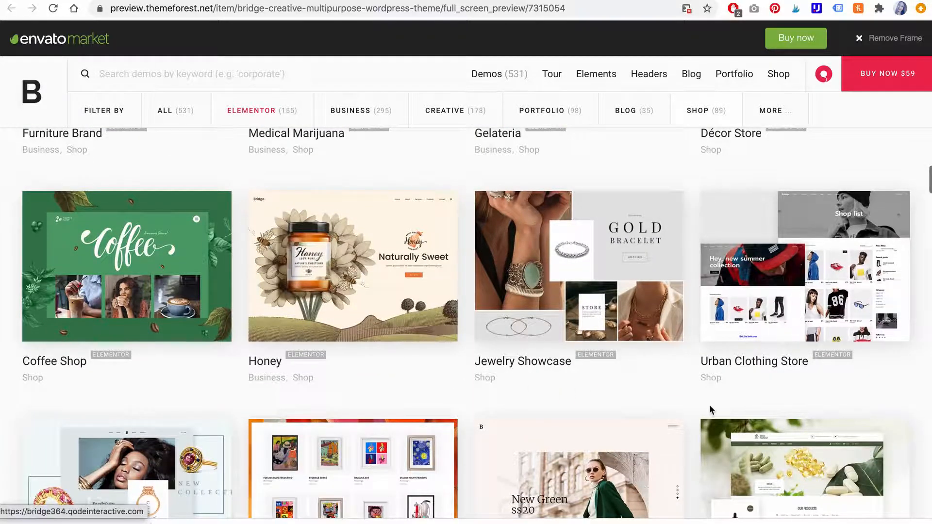
scroll("down", 3)
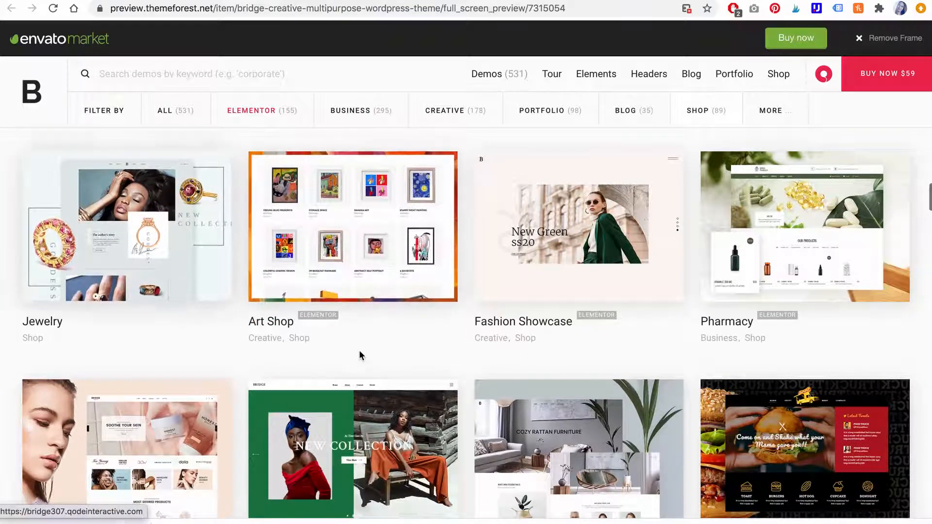
scroll("down", 3)
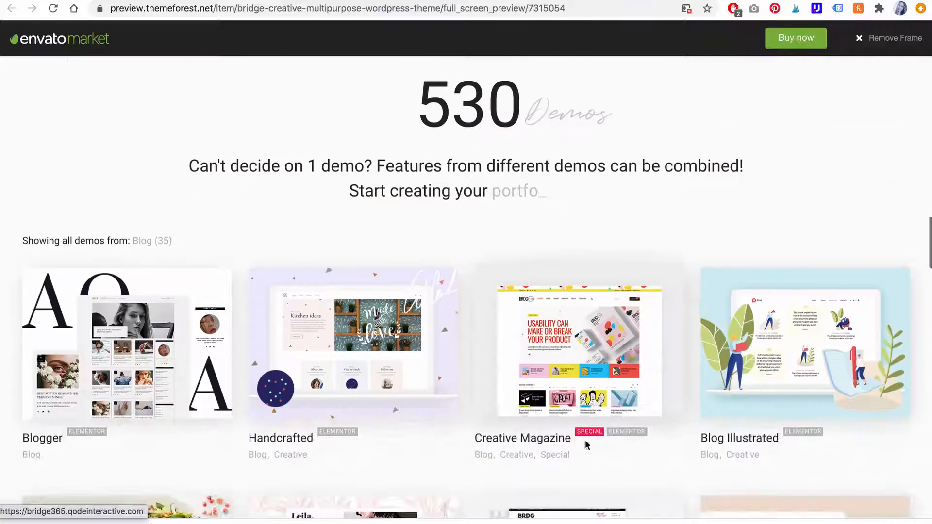
right_click(576, 350)
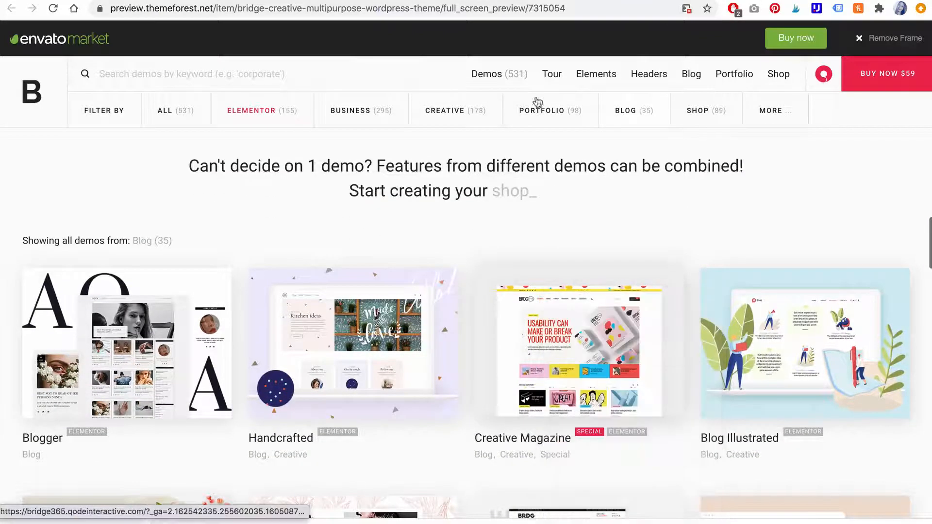
left_click(575, 349)
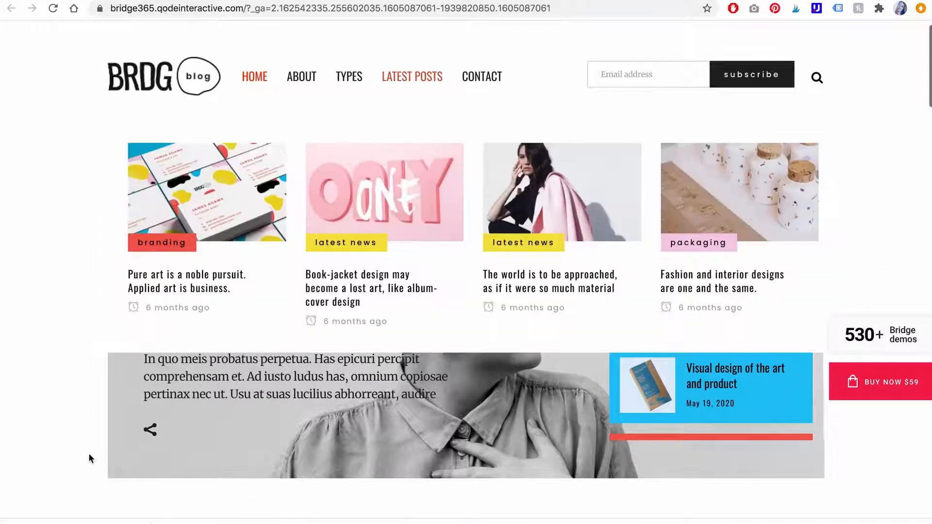
scroll("down", 3)
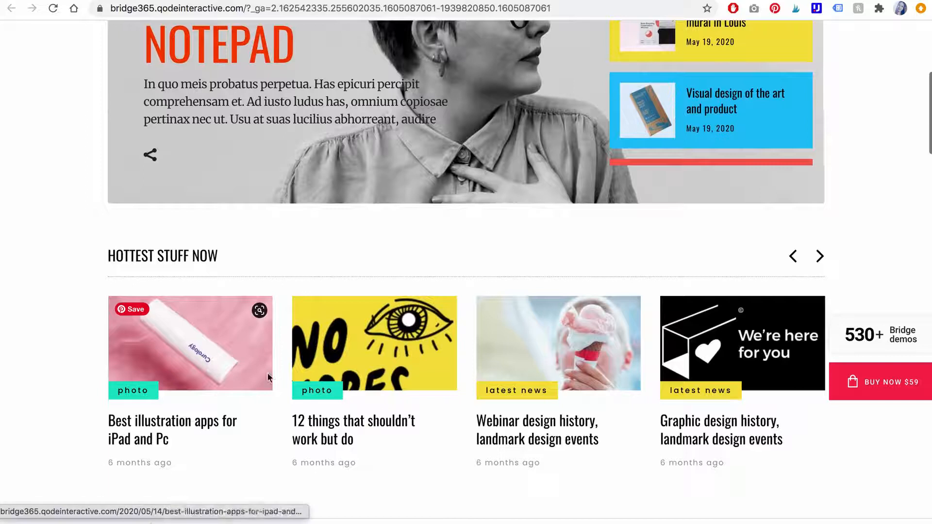
mouse_move(329, 331)
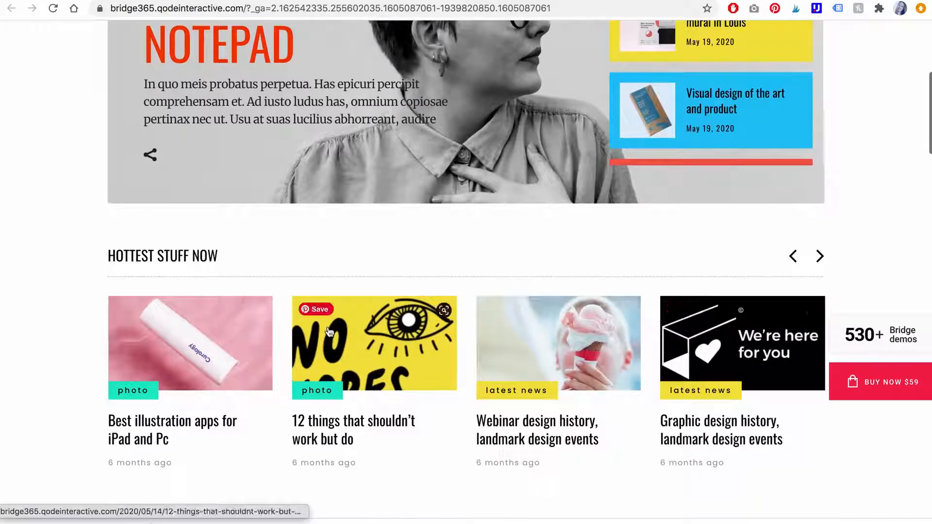
scroll("down", 3)
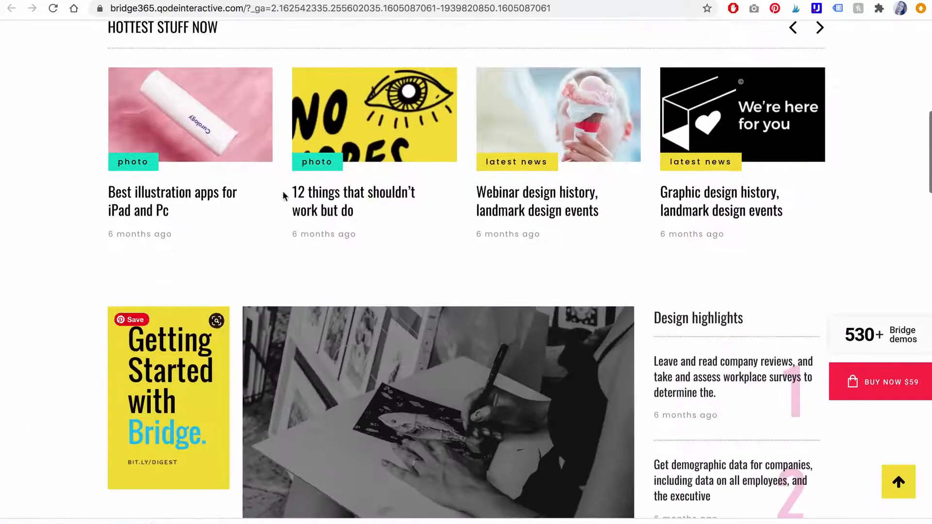
mouse_move(53, 469)
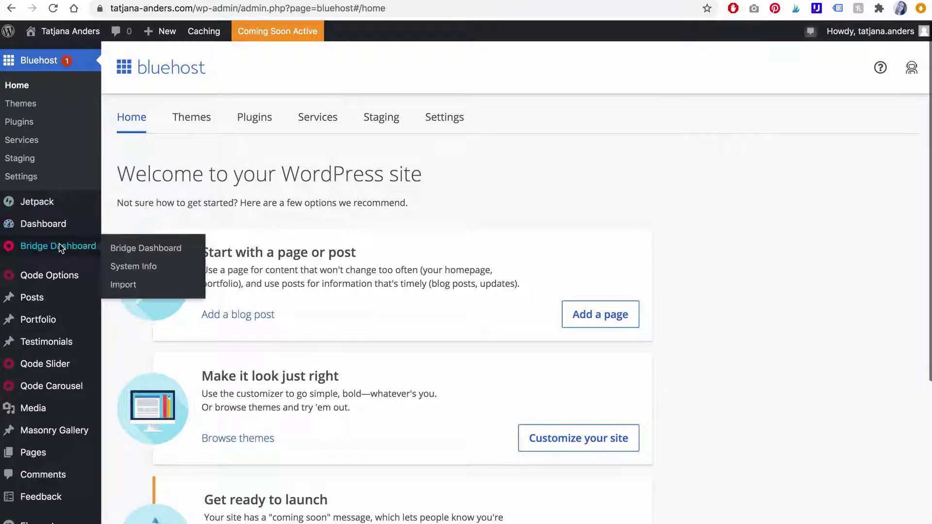
Step: Open Bridge's demo Import page and choose Activate your theme copy for Creative Magazine
left_click(122, 284)
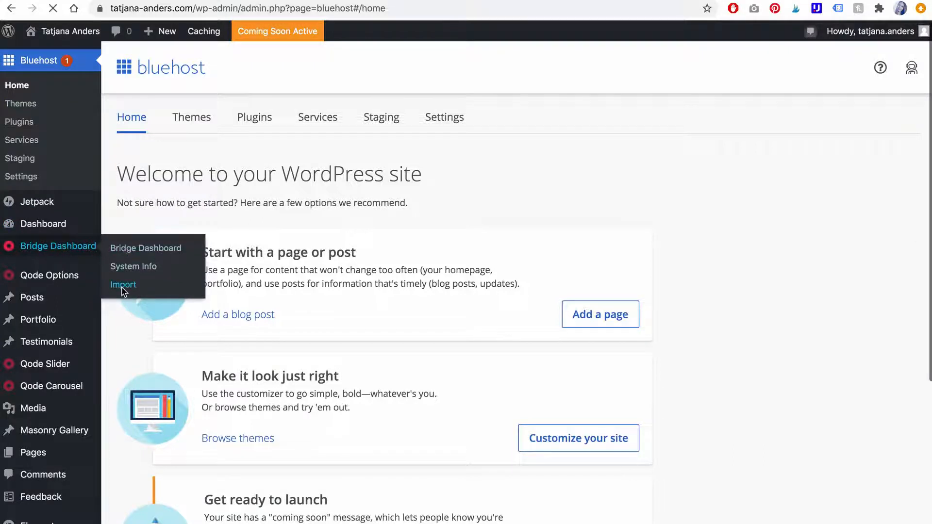
left_click(122, 285)
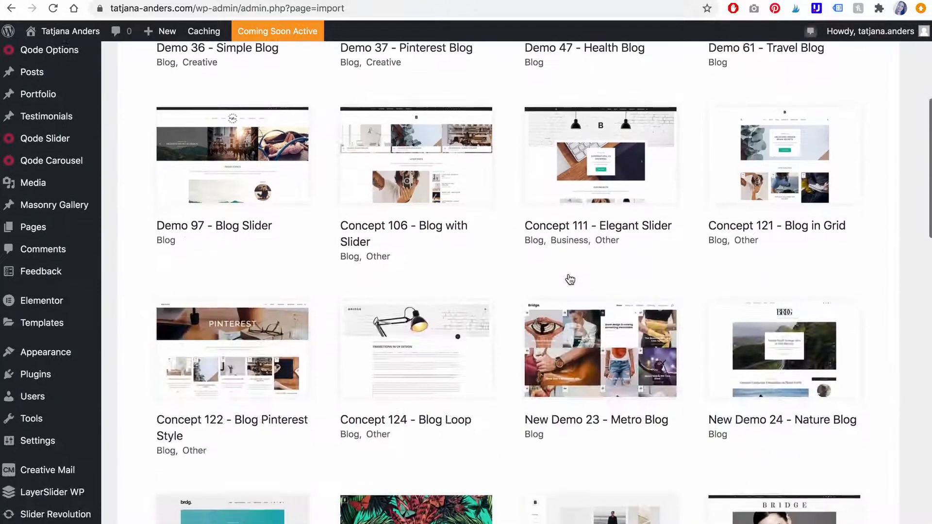
scroll("down", 3)
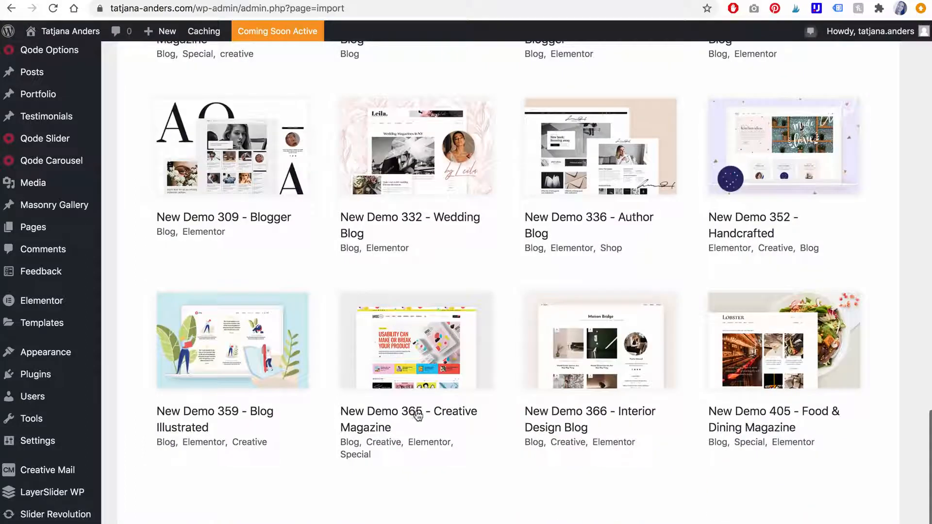
mouse_move(423, 354)
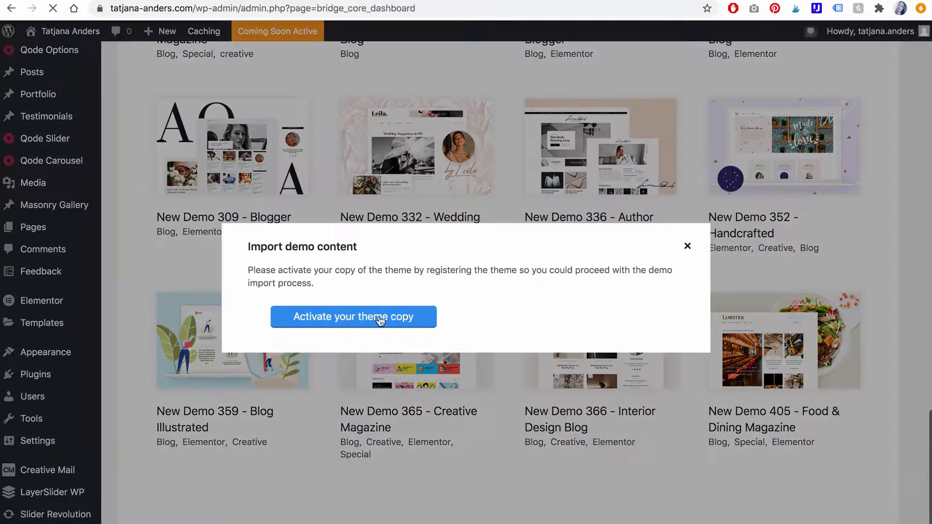
left_click(353, 316)
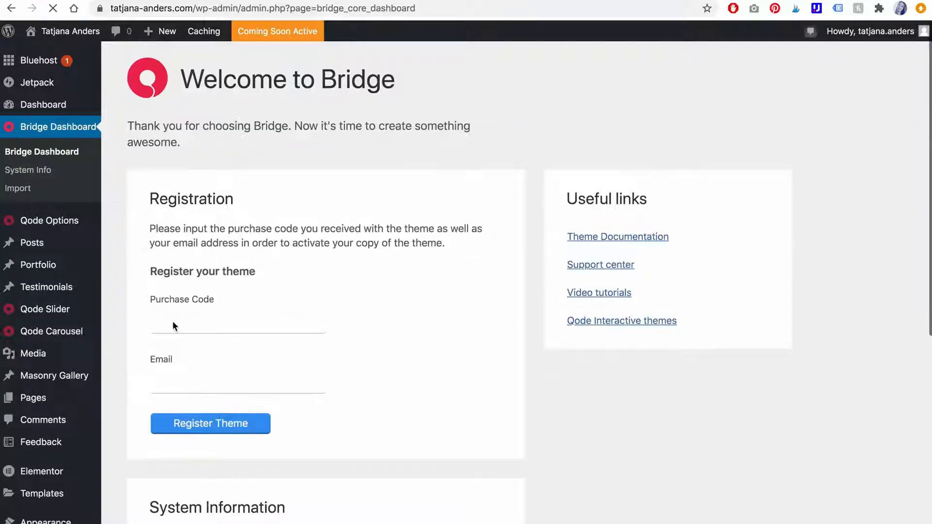
Step: Download Bridge's License certificate & purchase code from ThemeForest Downloads
left_click(454, 339)
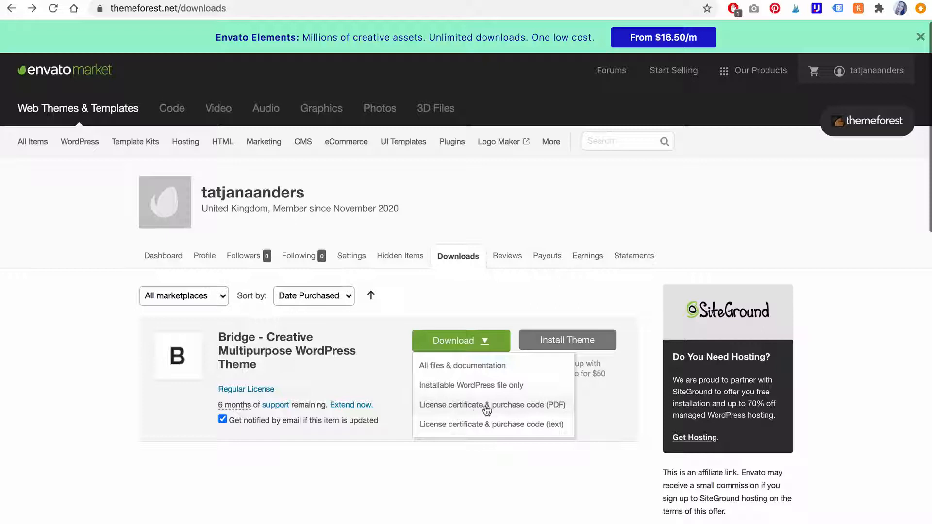
left_click(492, 405)
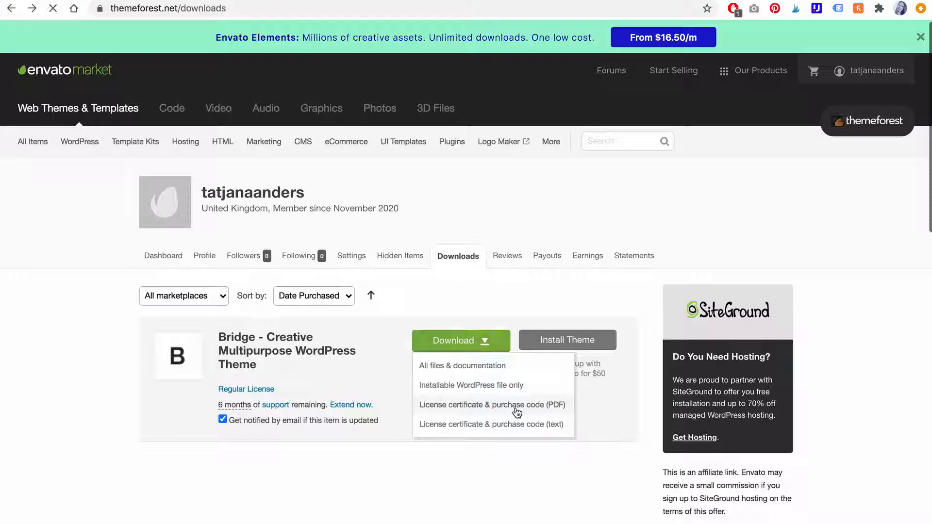
left_click(492, 405)
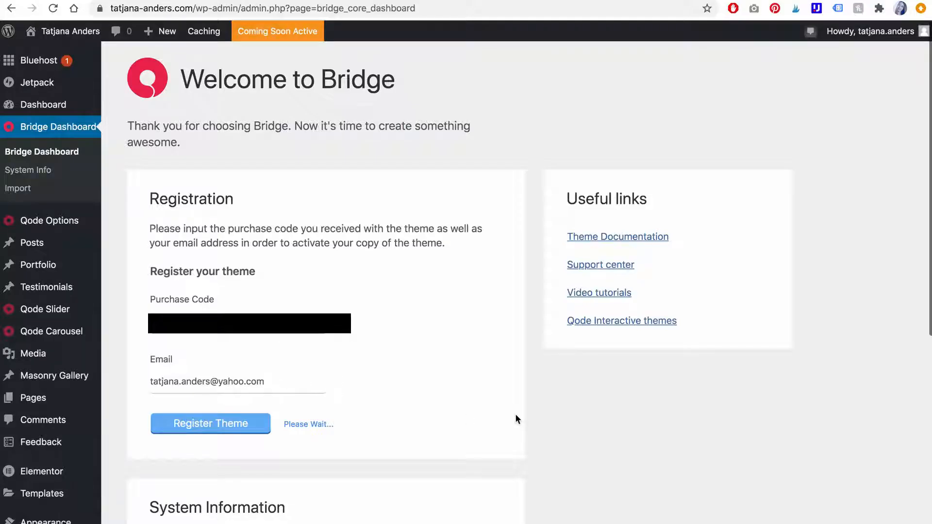
Step: Register the Bridge theme with the purchase code and email
left_click(210, 423)
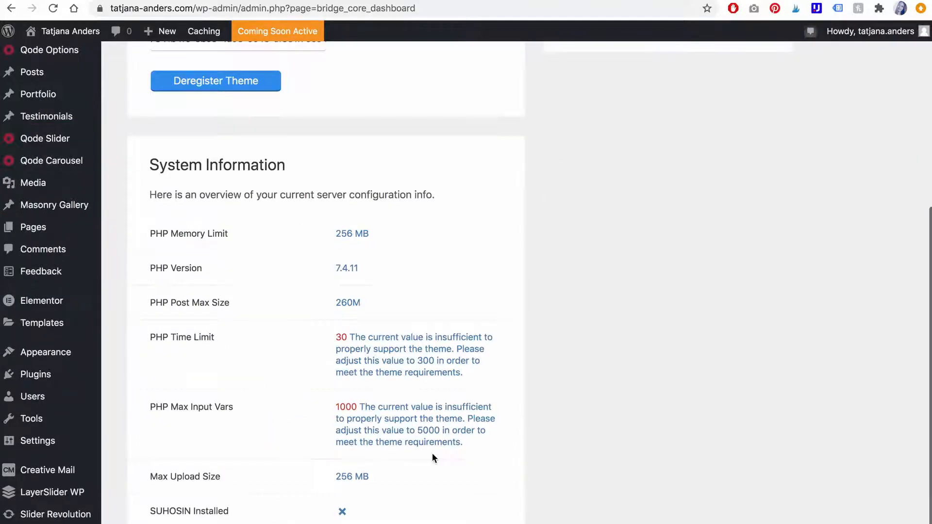
mouse_move(471, 428)
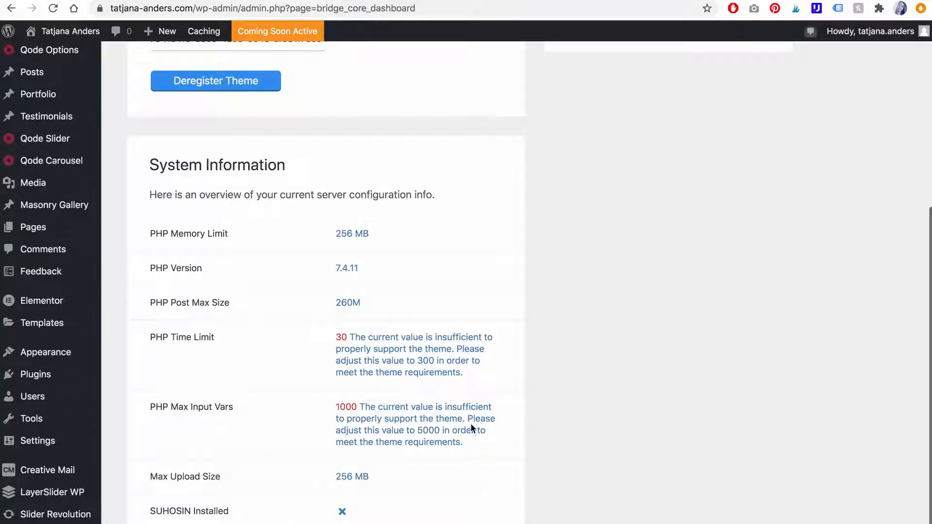
mouse_move(376, 407)
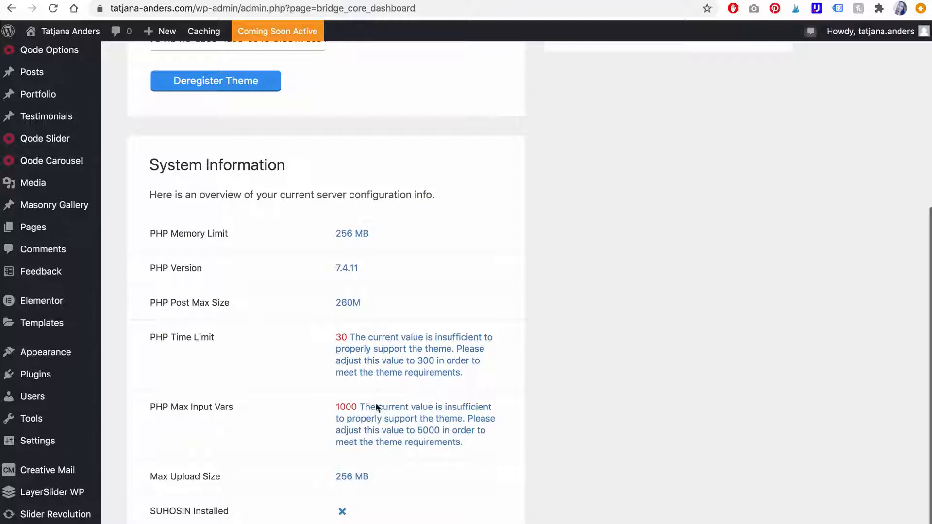
mouse_move(222, 339)
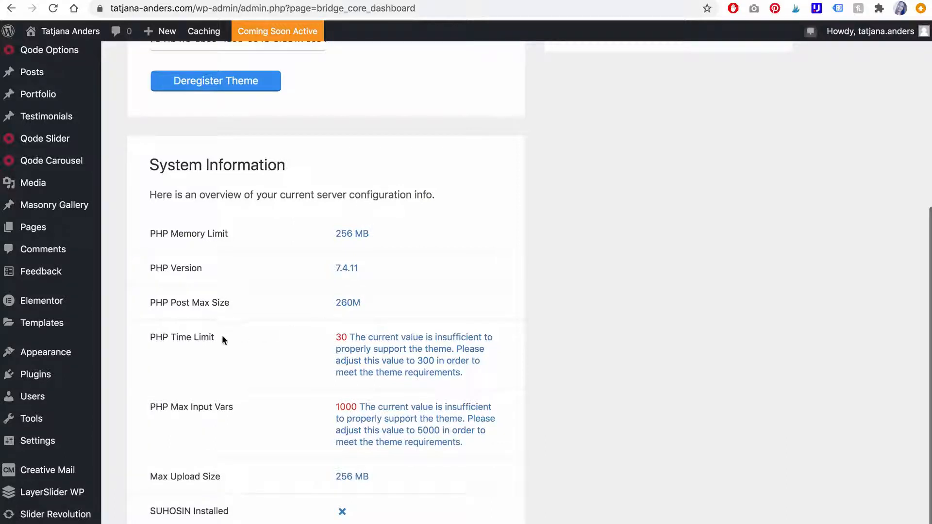
mouse_move(328, 337)
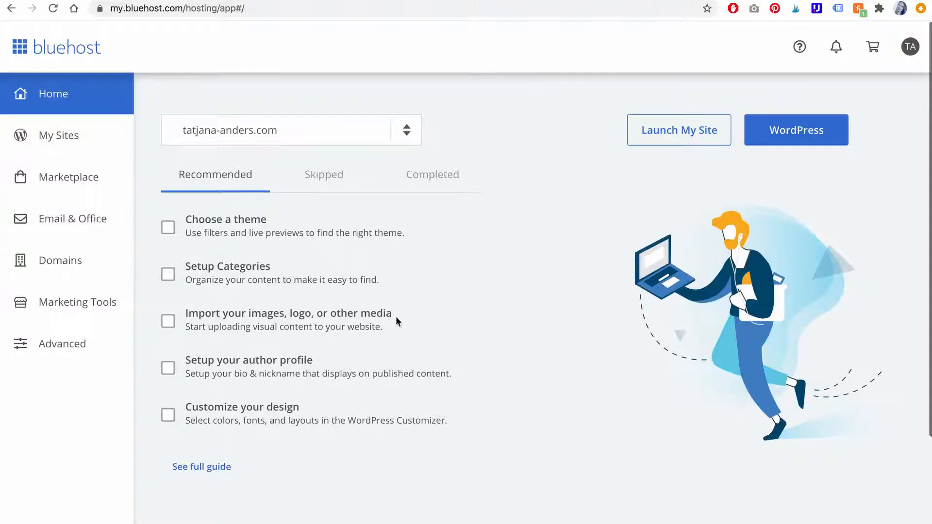
Step: Open cPanel from Bluehost's Advanced section and launch the MultiPHP INI Editor under Software
left_click(62, 344)
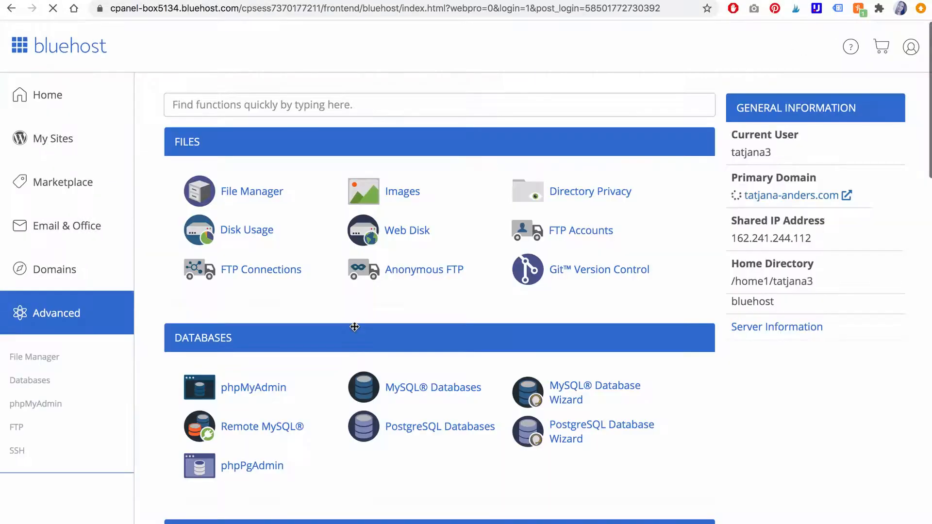
scroll("down", 3)
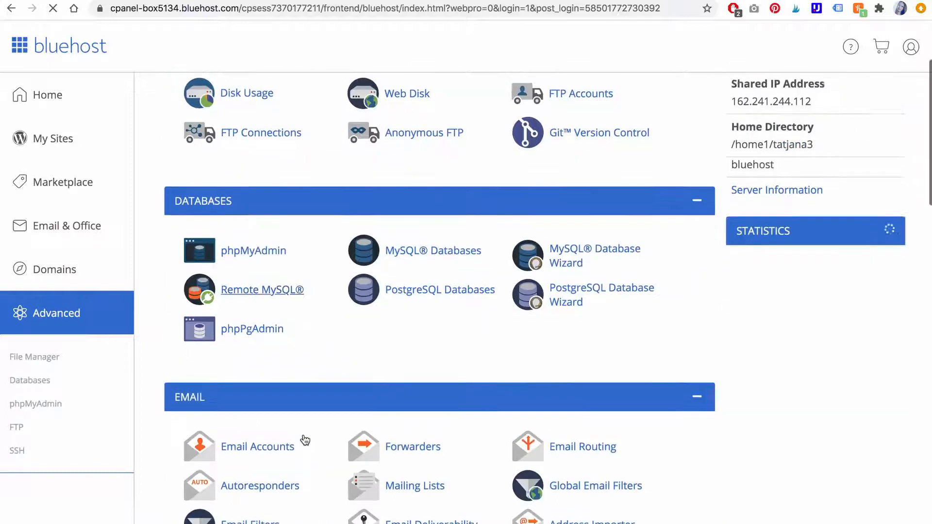
scroll("down", 3)
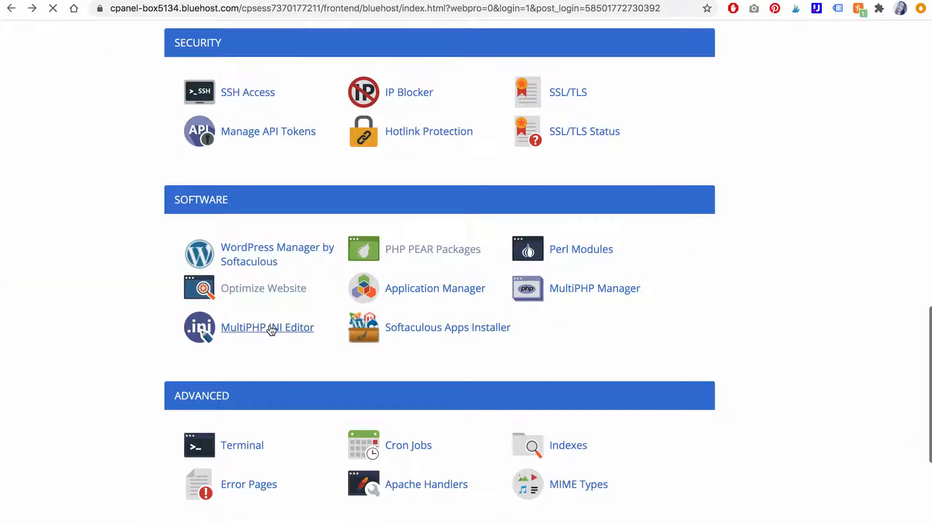
left_click(267, 328)
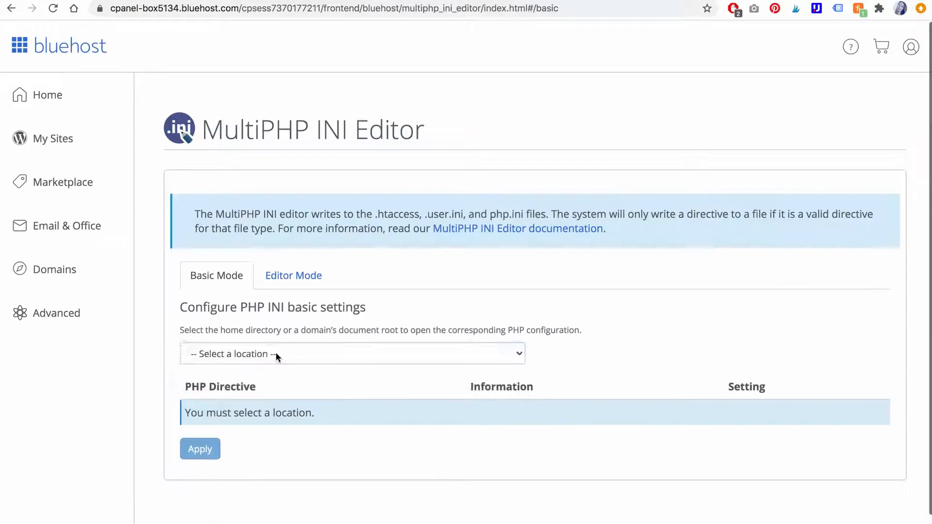
Step: For the site's domain, set max_execution_time to 300 and max_input_vars to 5000, then apply
left_click(352, 354)
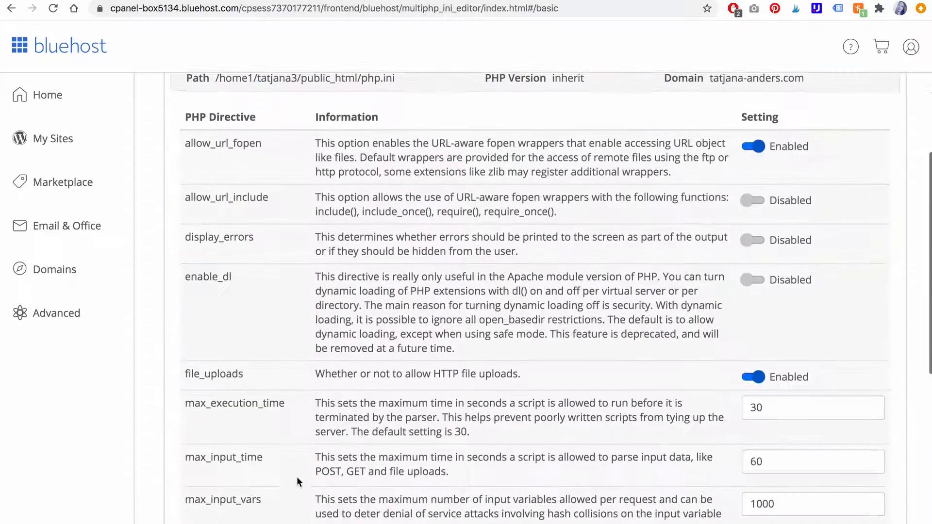
scroll("down", 3)
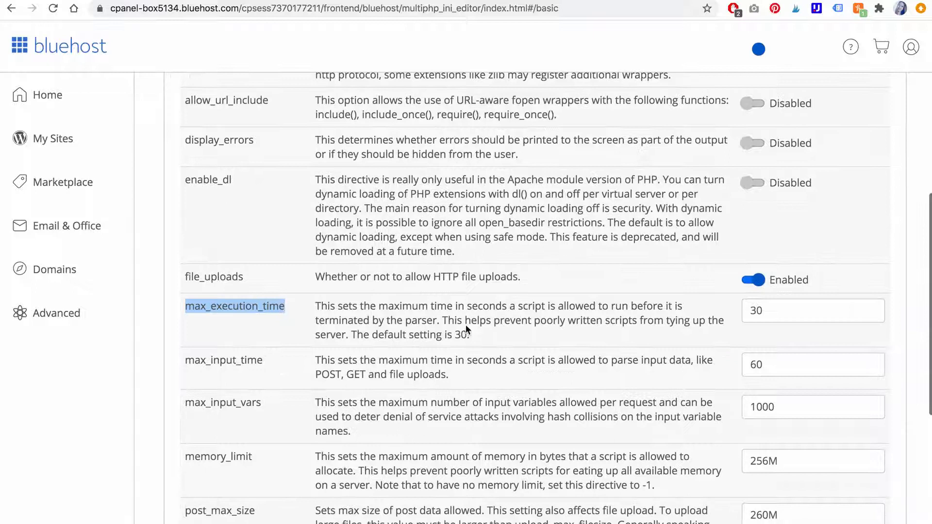
left_click(812, 310)
type("0")
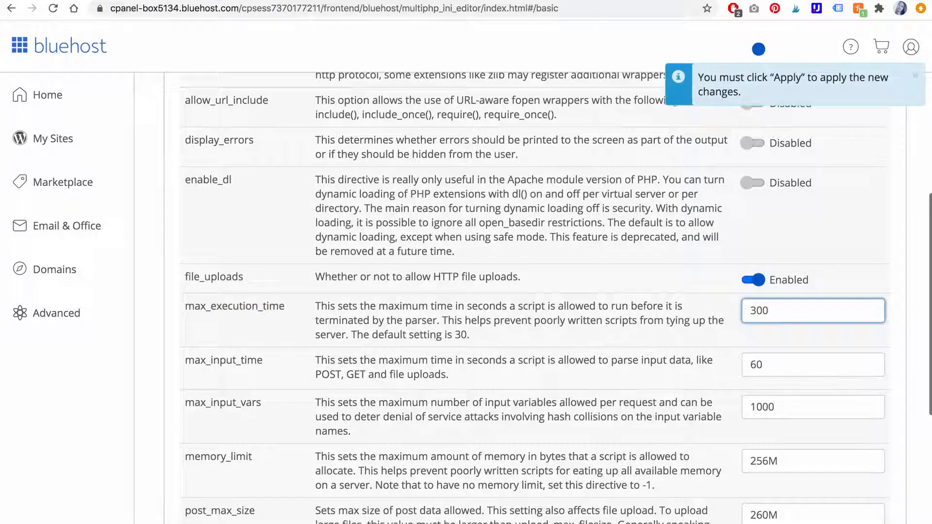
triple_click(812, 407)
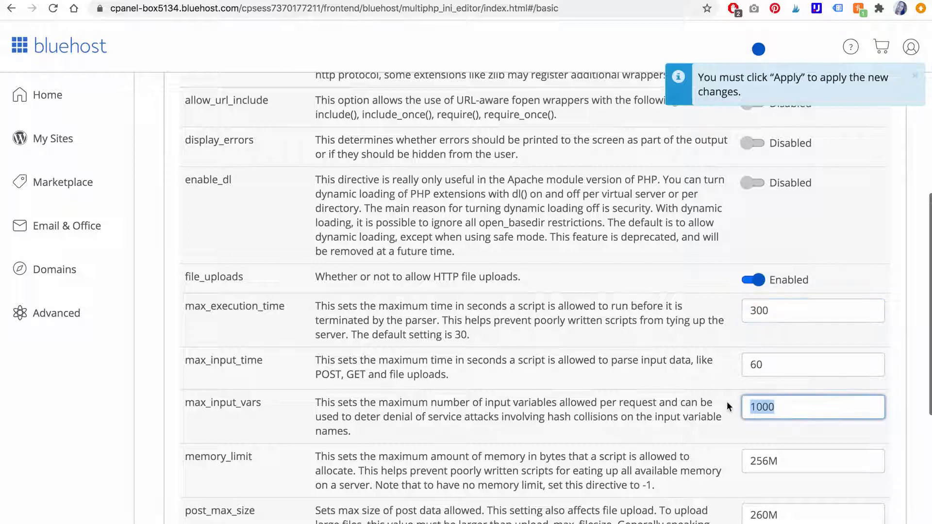
type("5000")
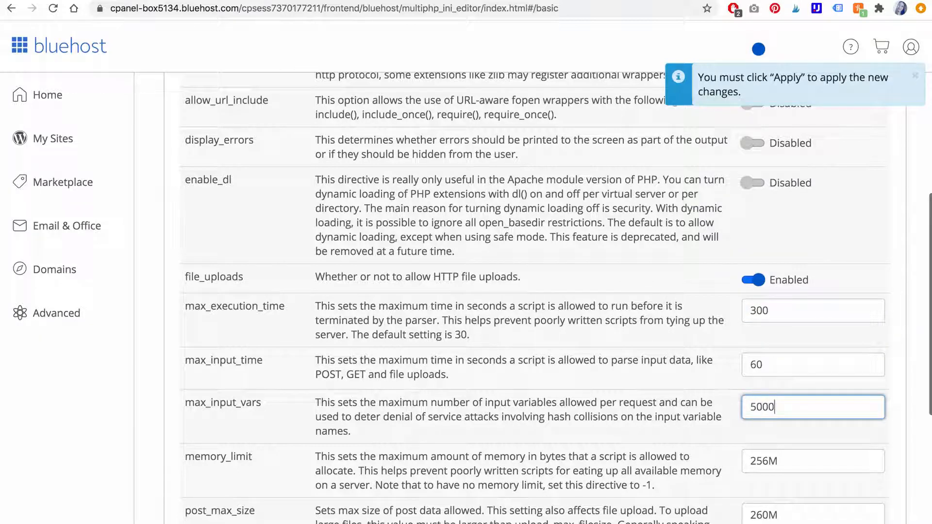
scroll("down", 3)
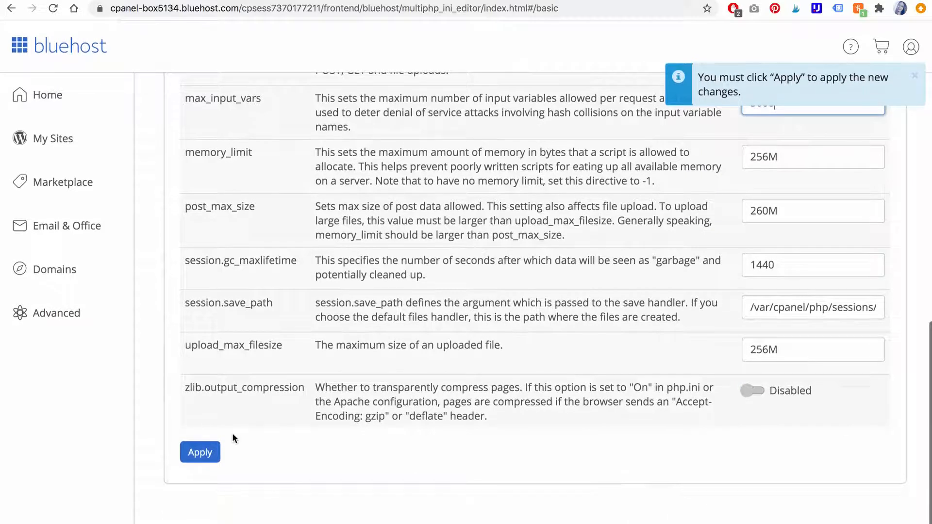
left_click(200, 453)
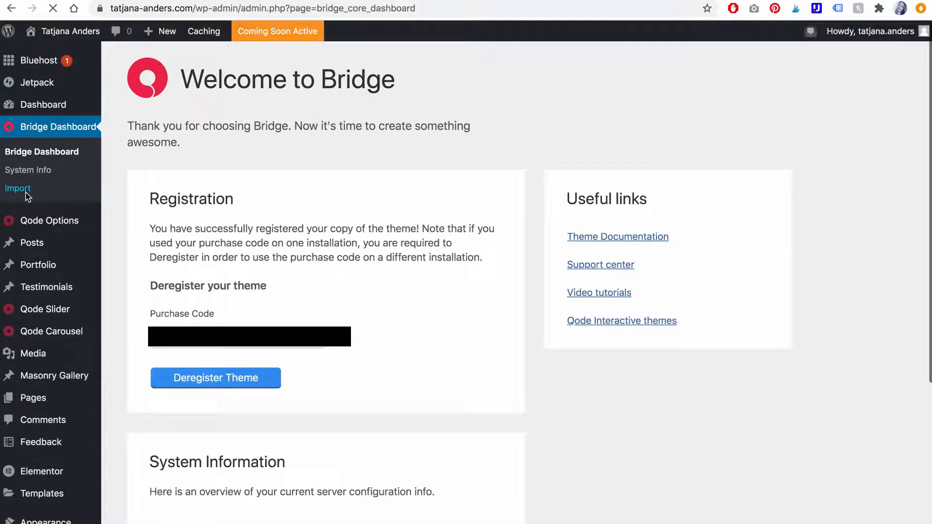
Step: Import New Demo 365 - Creative Magazine from the Blog demos with Import Type All
left_click(18, 188)
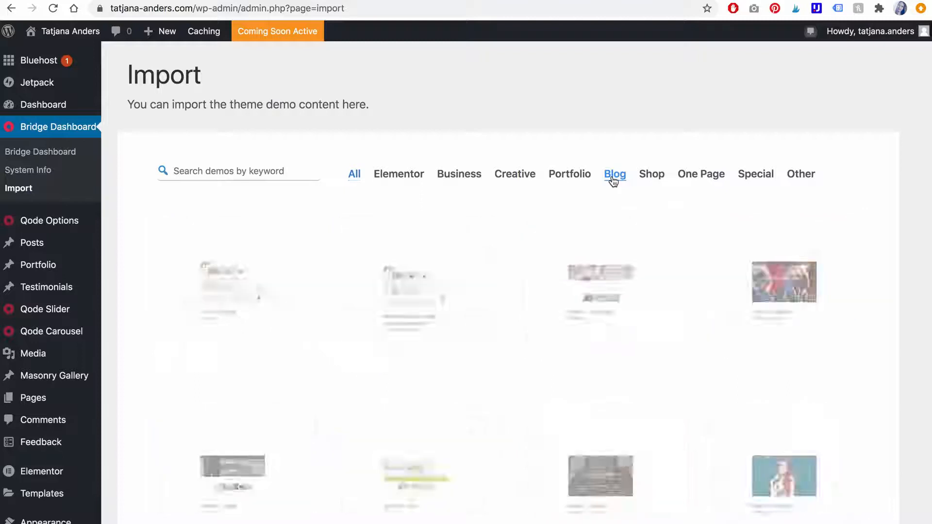
left_click(614, 174)
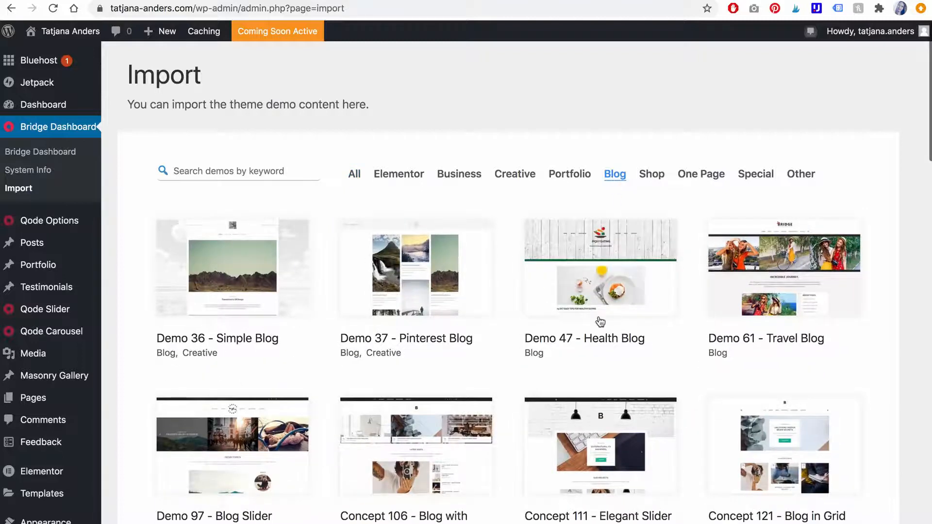
scroll("down", 3)
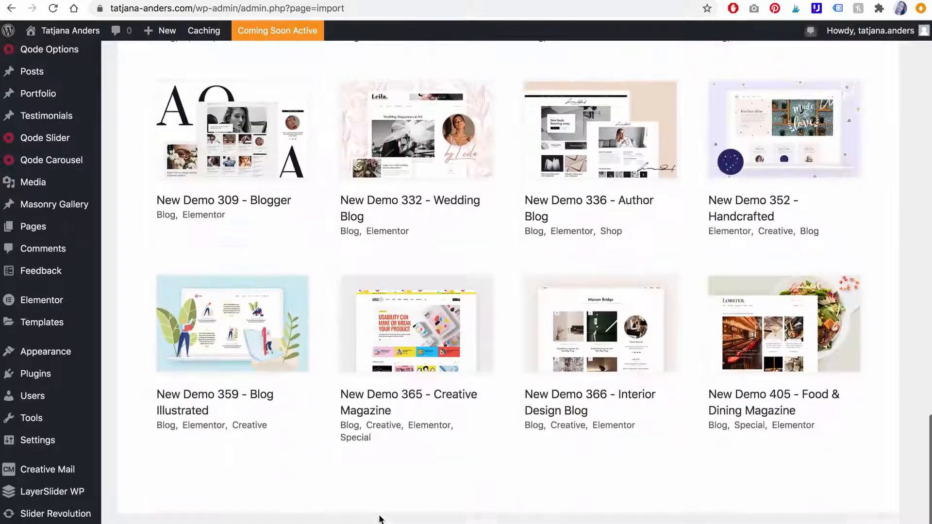
left_click(416, 324)
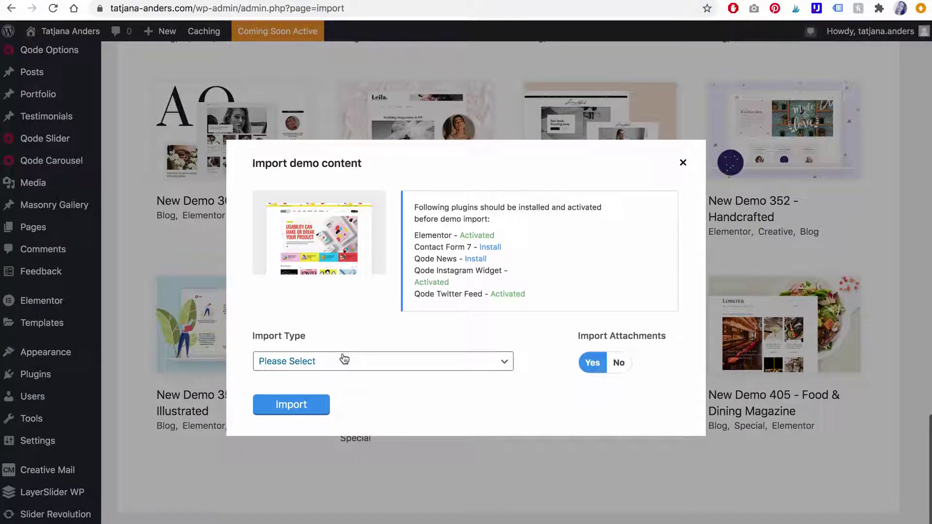
mouse_move(490, 247)
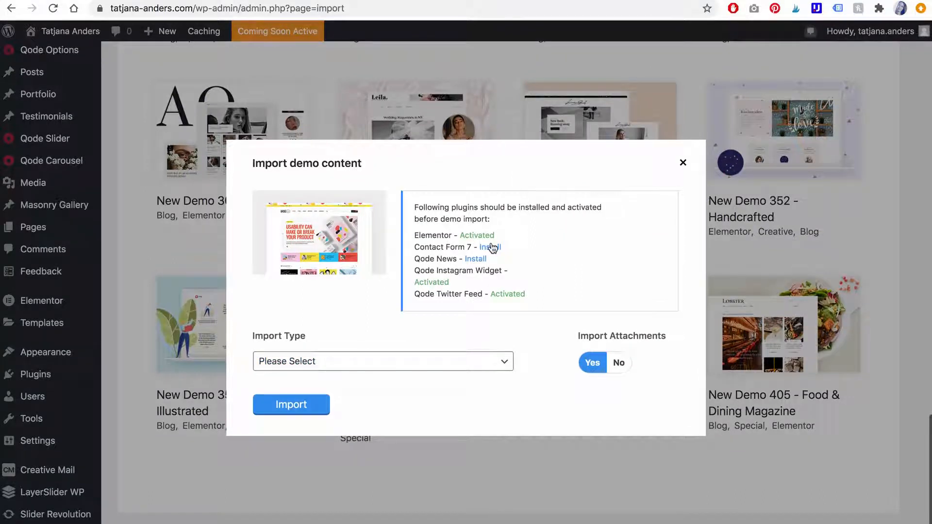
left_click(382, 361)
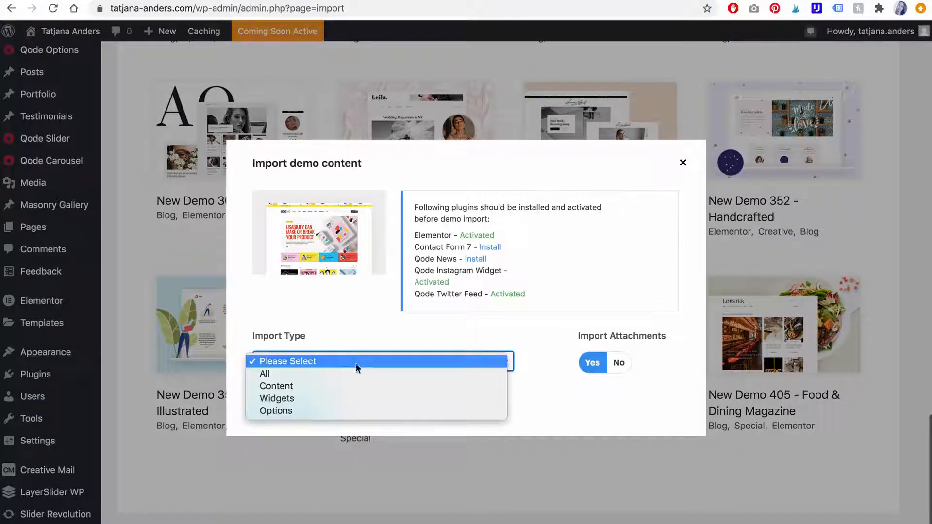
left_click(291, 404)
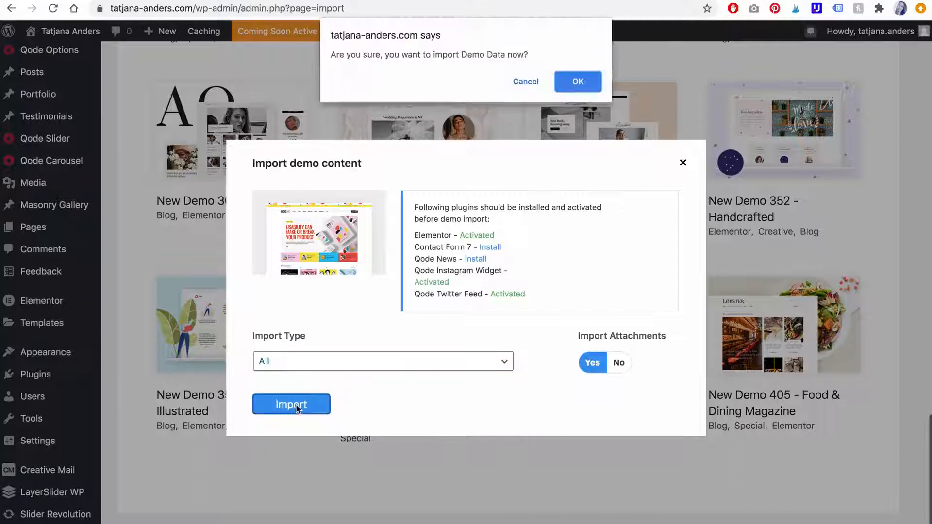
left_click(577, 82)
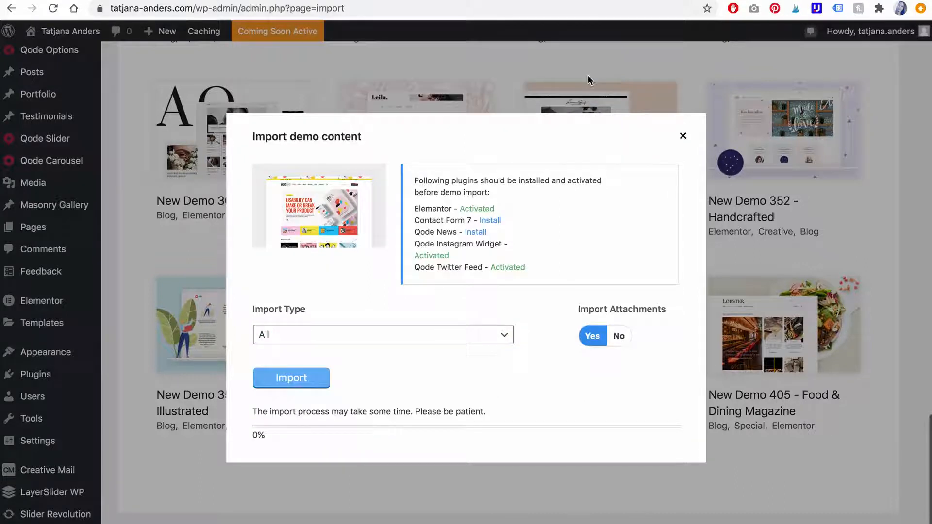
left_click(291, 378)
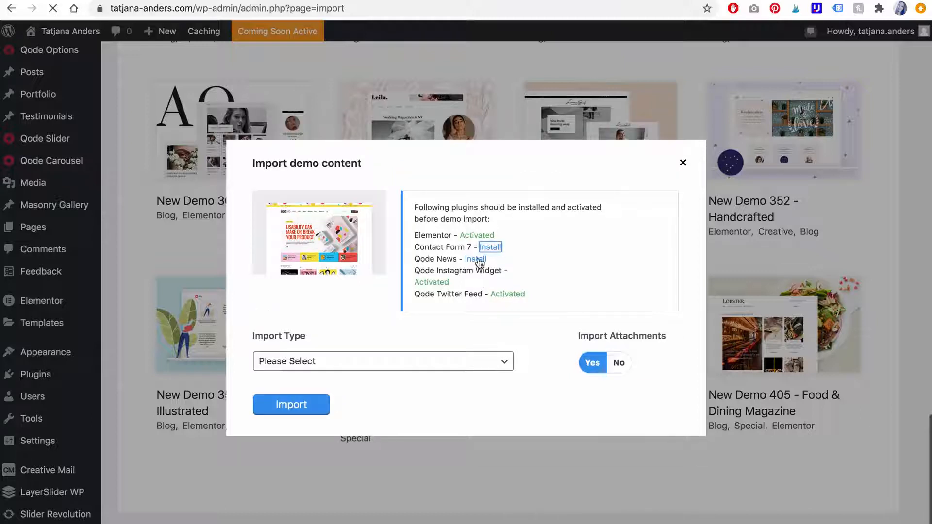
Step: Install Contact Form 7 and Qode News from the required plugins list, then activate both
left_click(489, 246)
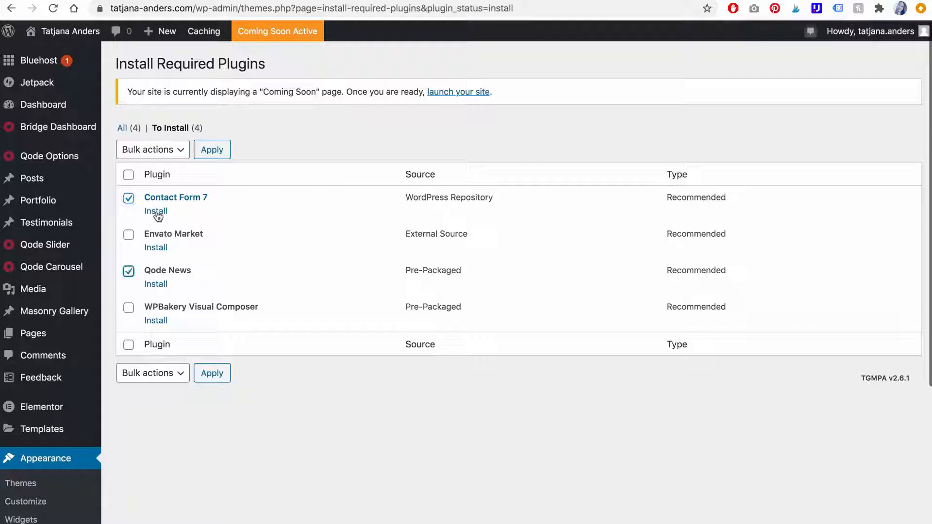
left_click(152, 149)
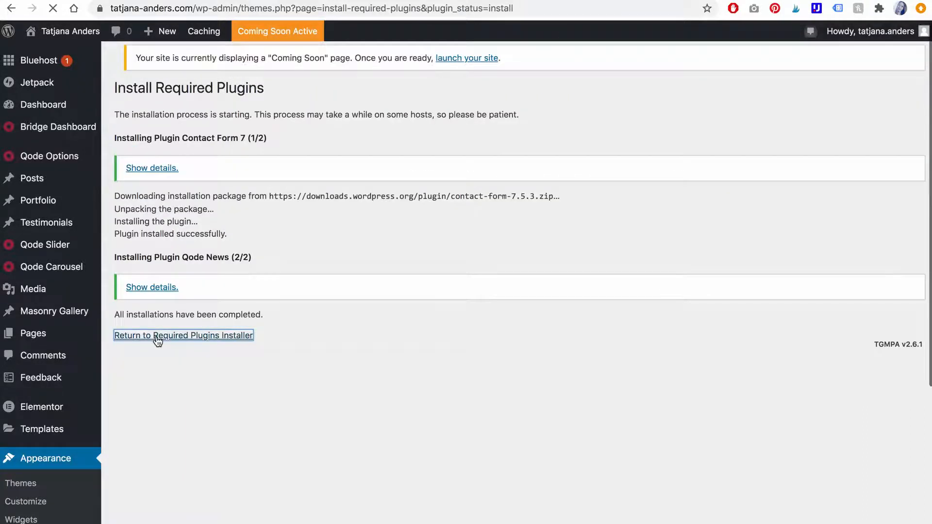
left_click(183, 335)
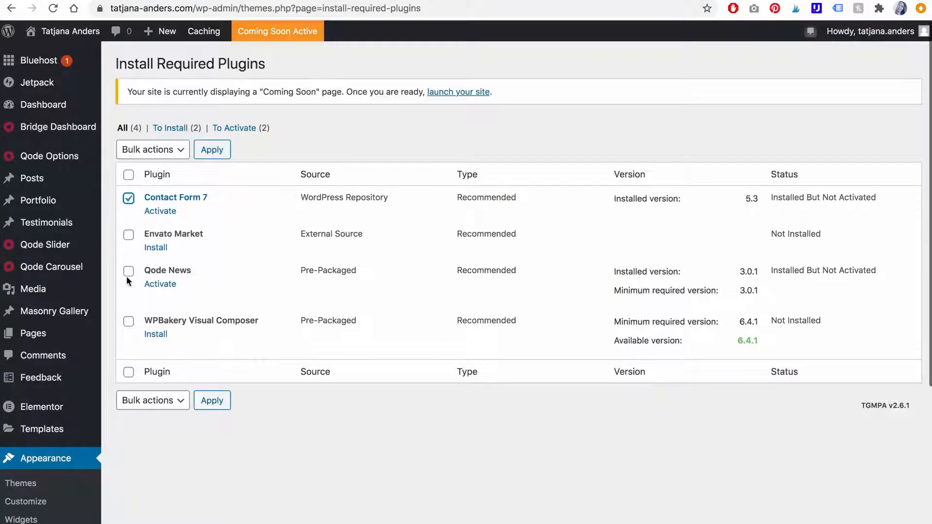
left_click(127, 271)
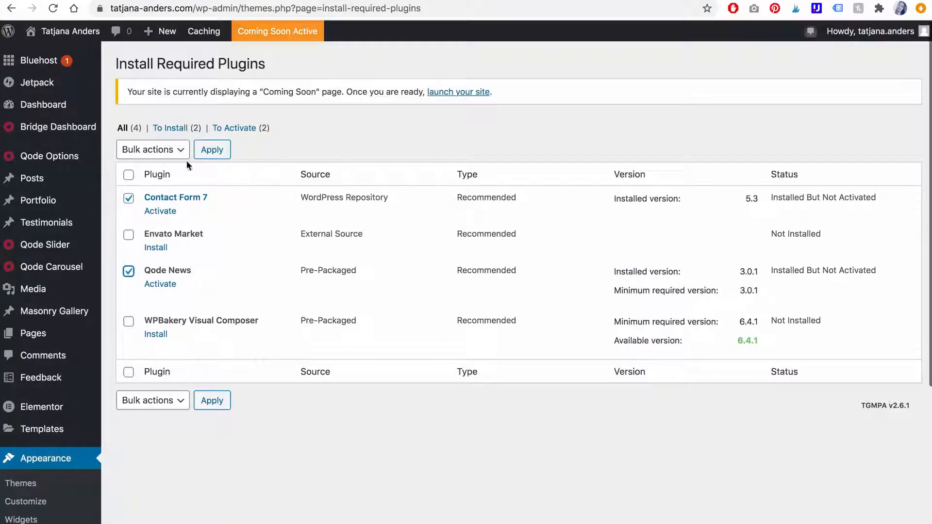
left_click(152, 149)
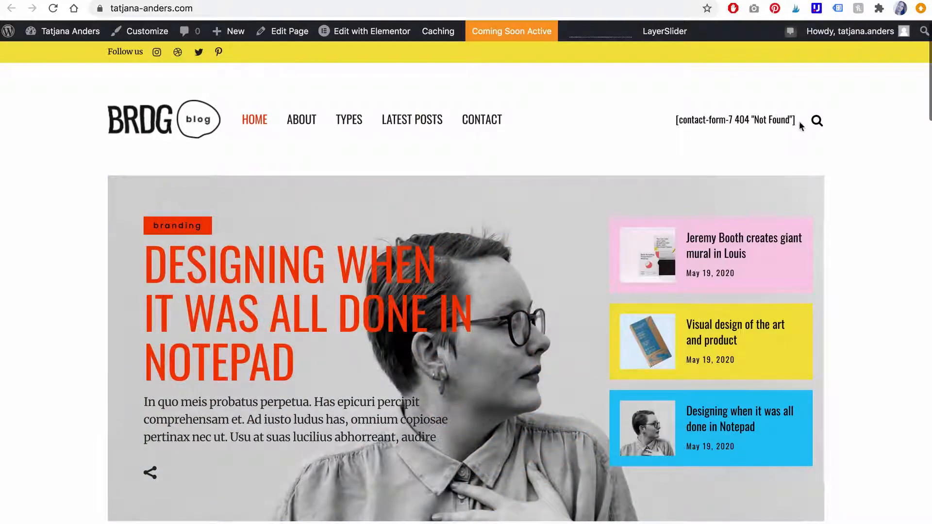
Step: Scroll the homepage to review the Creative Magazine post grid and social links
scroll("down", 3)
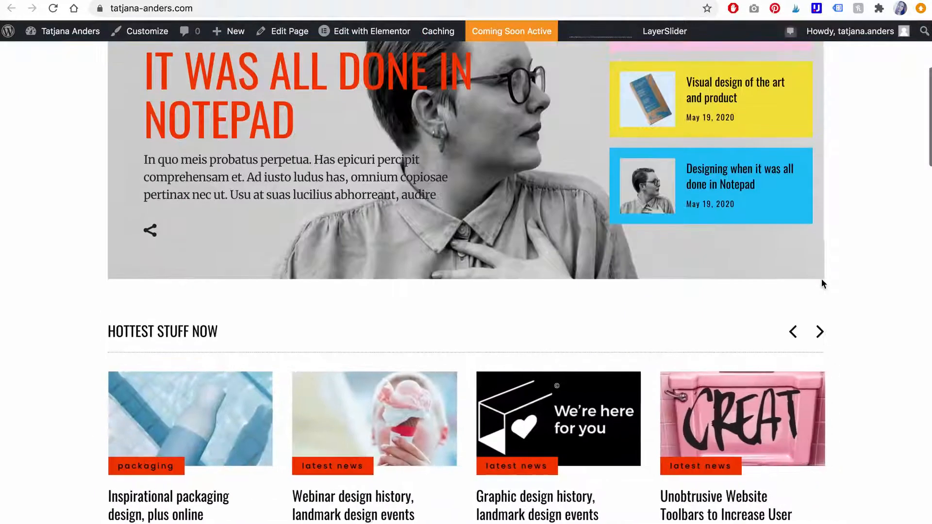
scroll("down", 3)
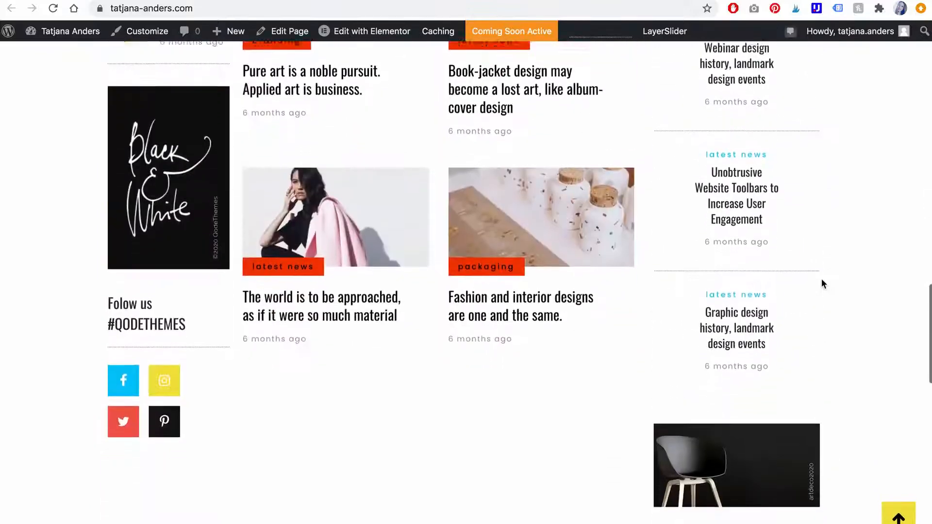